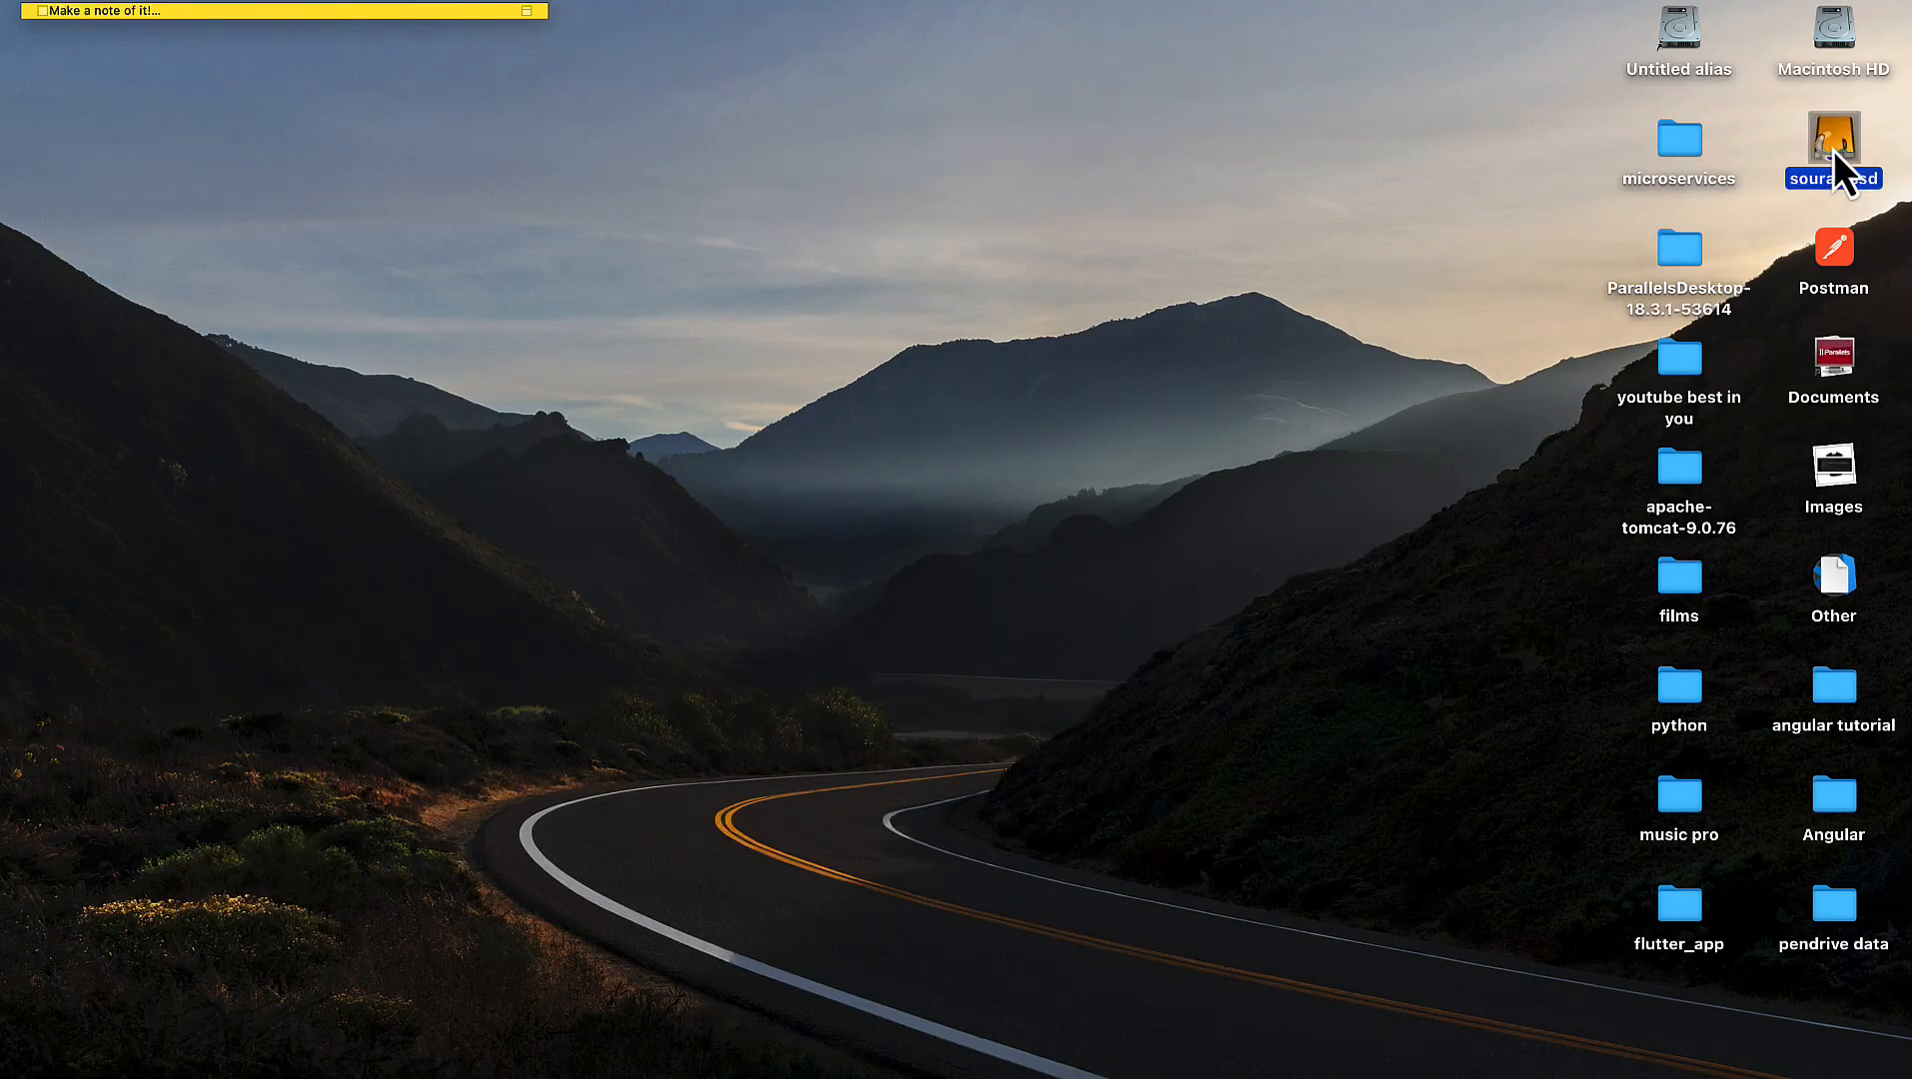
Browse the 'sourab ssd' external drive to the windows folder and select Windows 11 (2).pvm
{"action": "double_click", "coordinate": [1832, 150]}
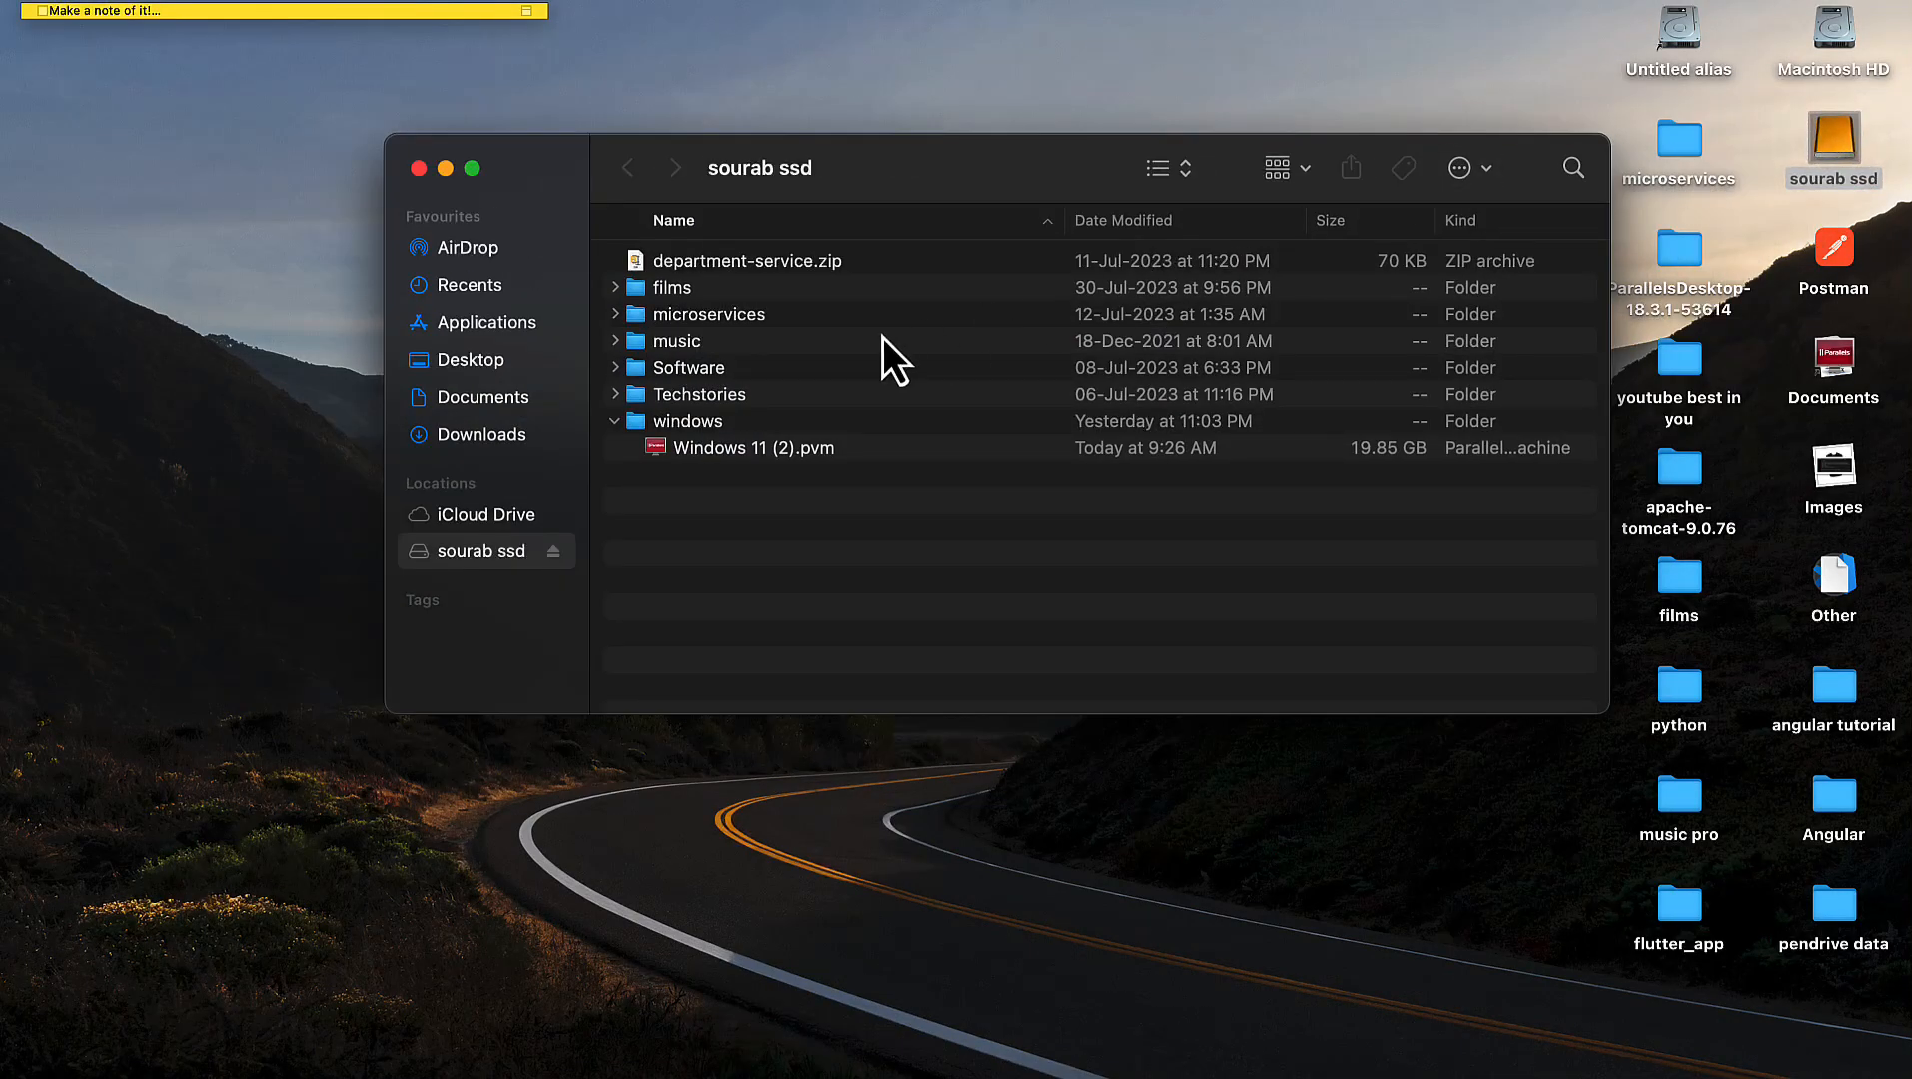
{"action": "left_click", "coordinate": [755, 448]}
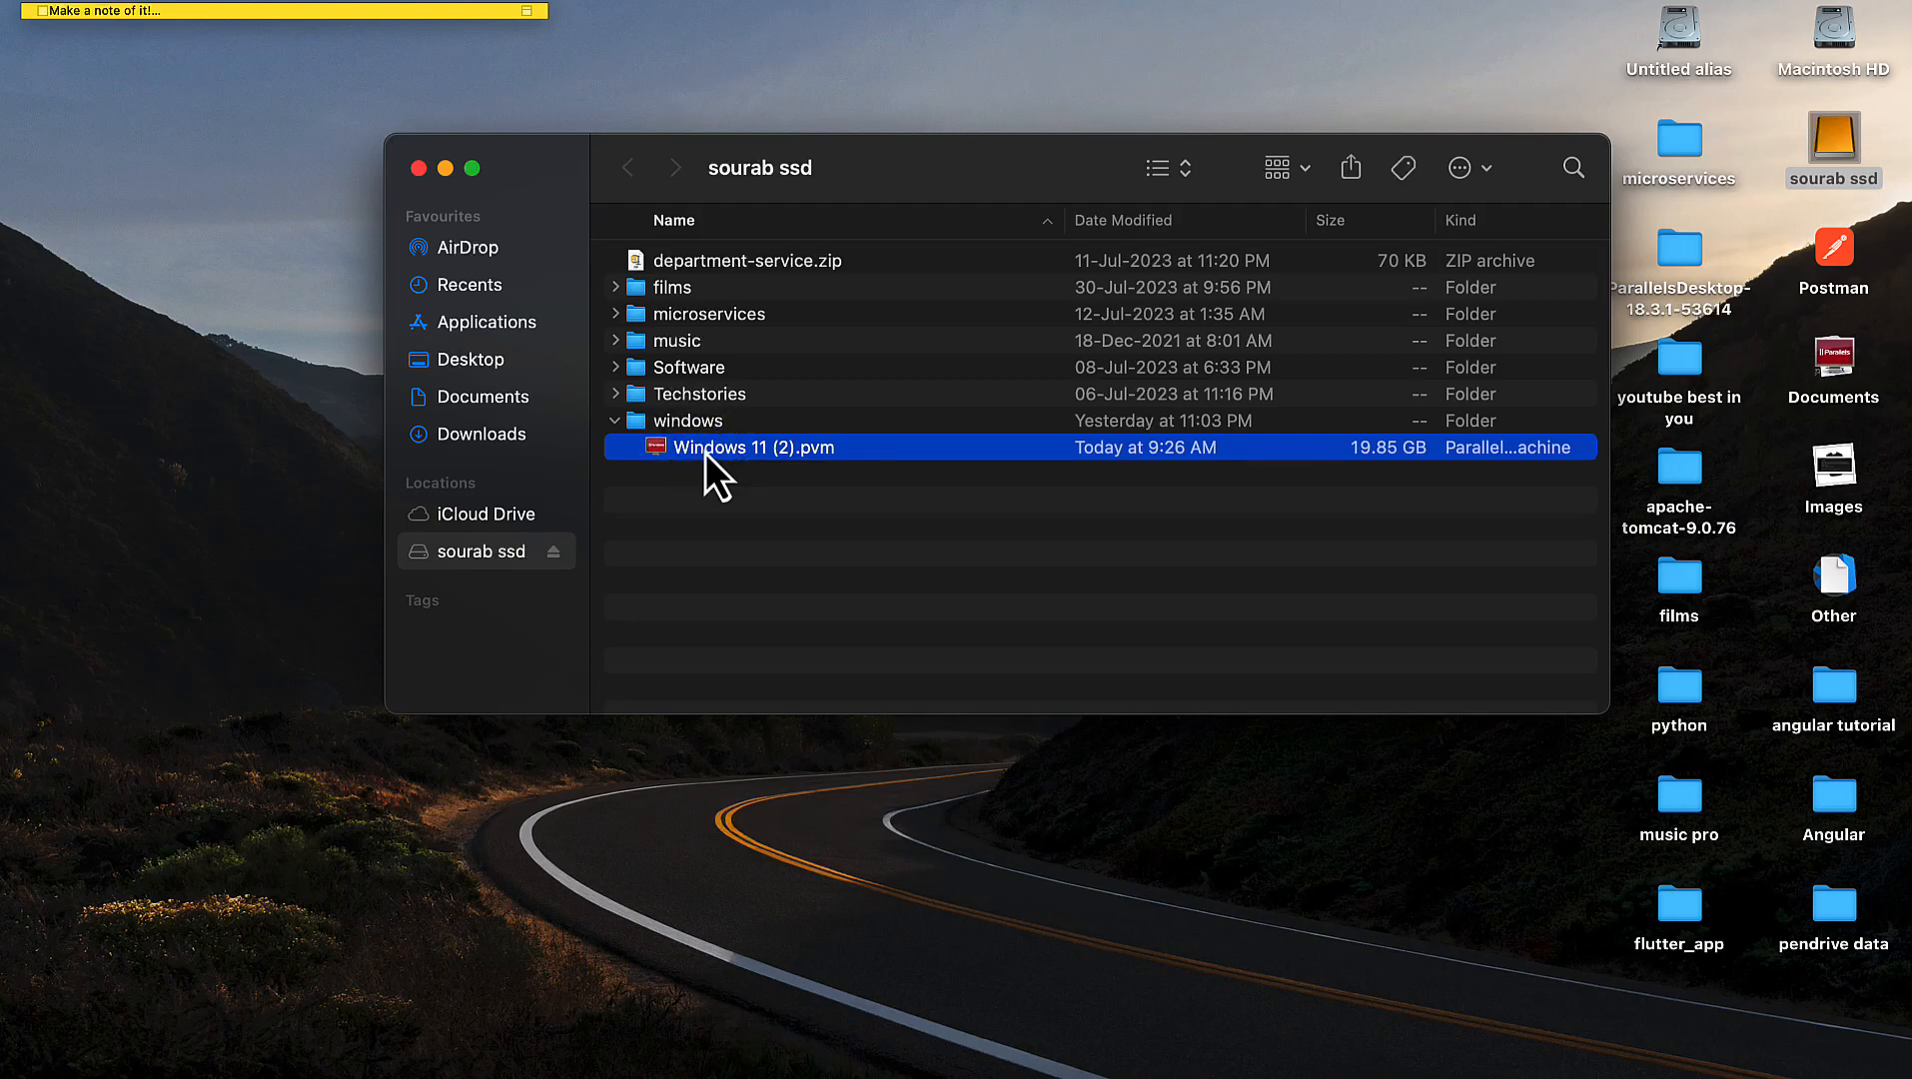
{"action": "mouse_move", "coordinate": [713, 535]}
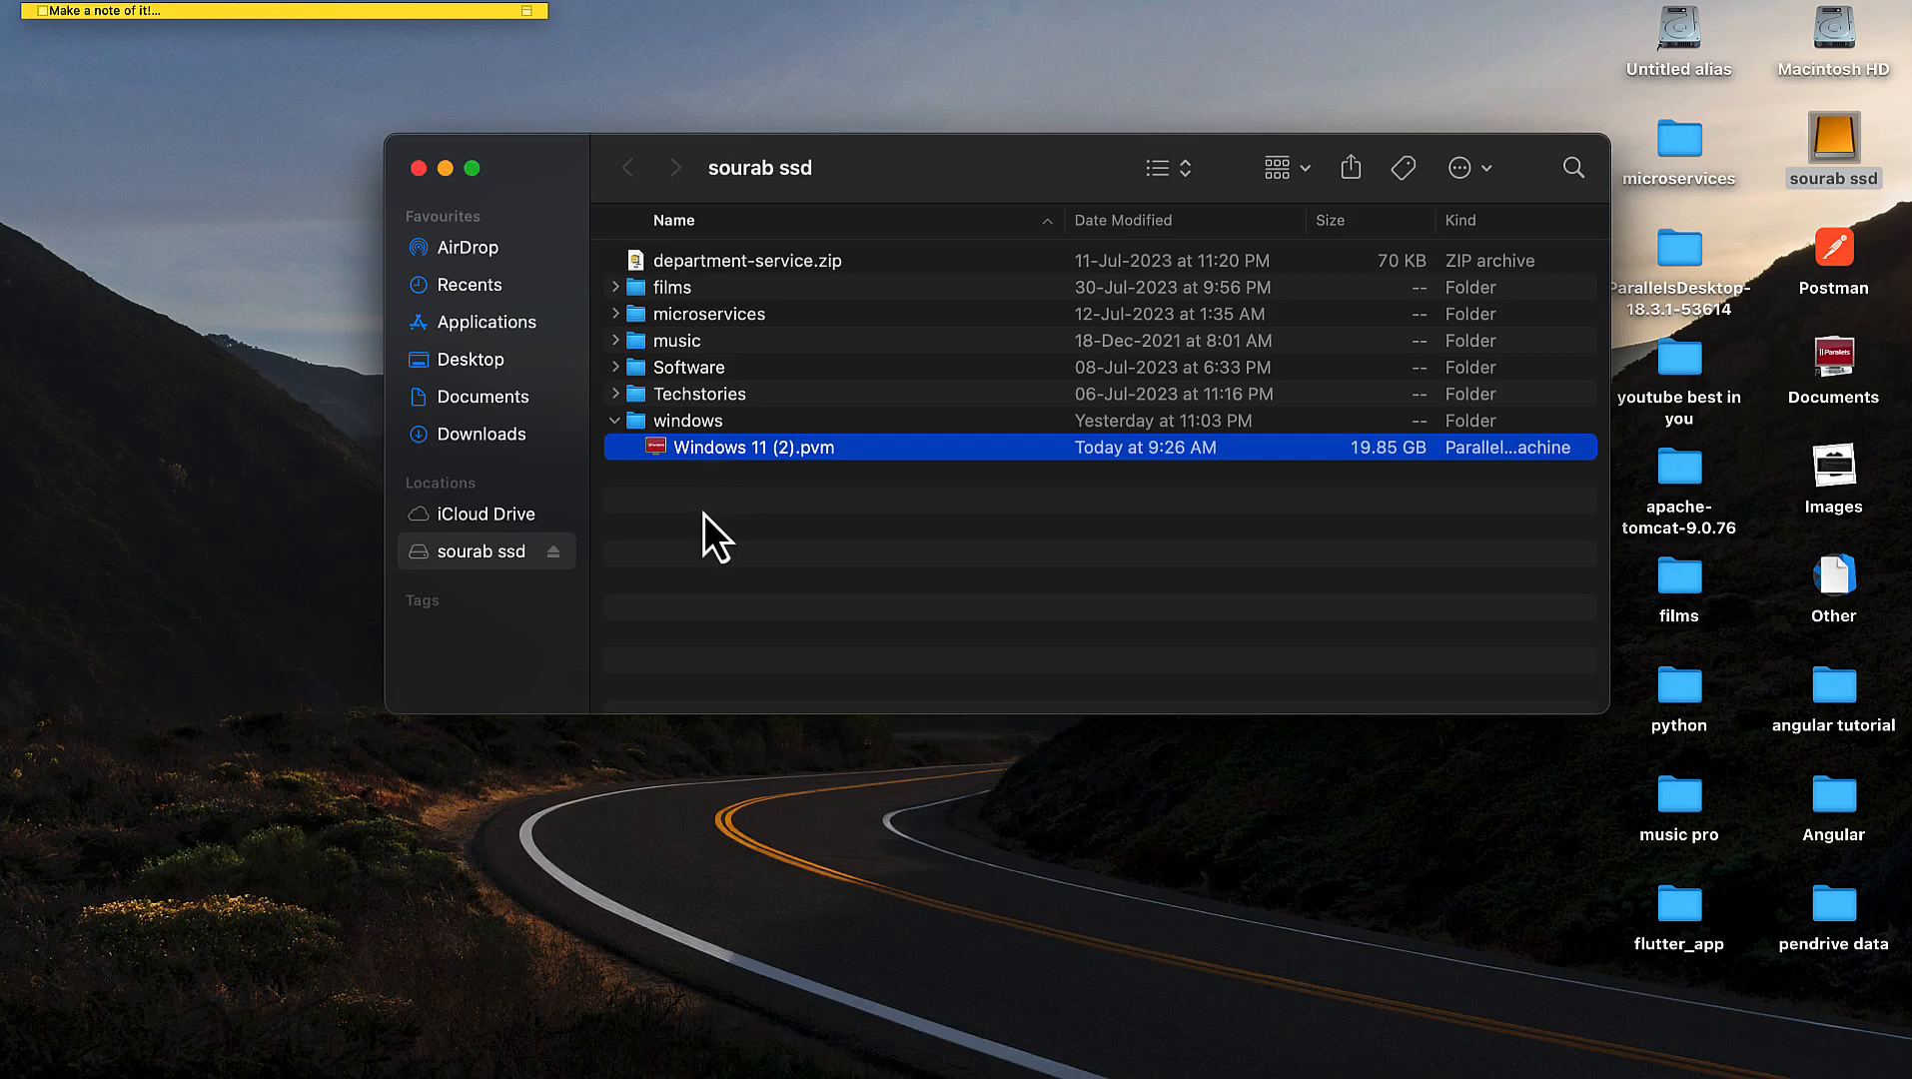
{"action": "mouse_move", "coordinate": [1030, 1050]}
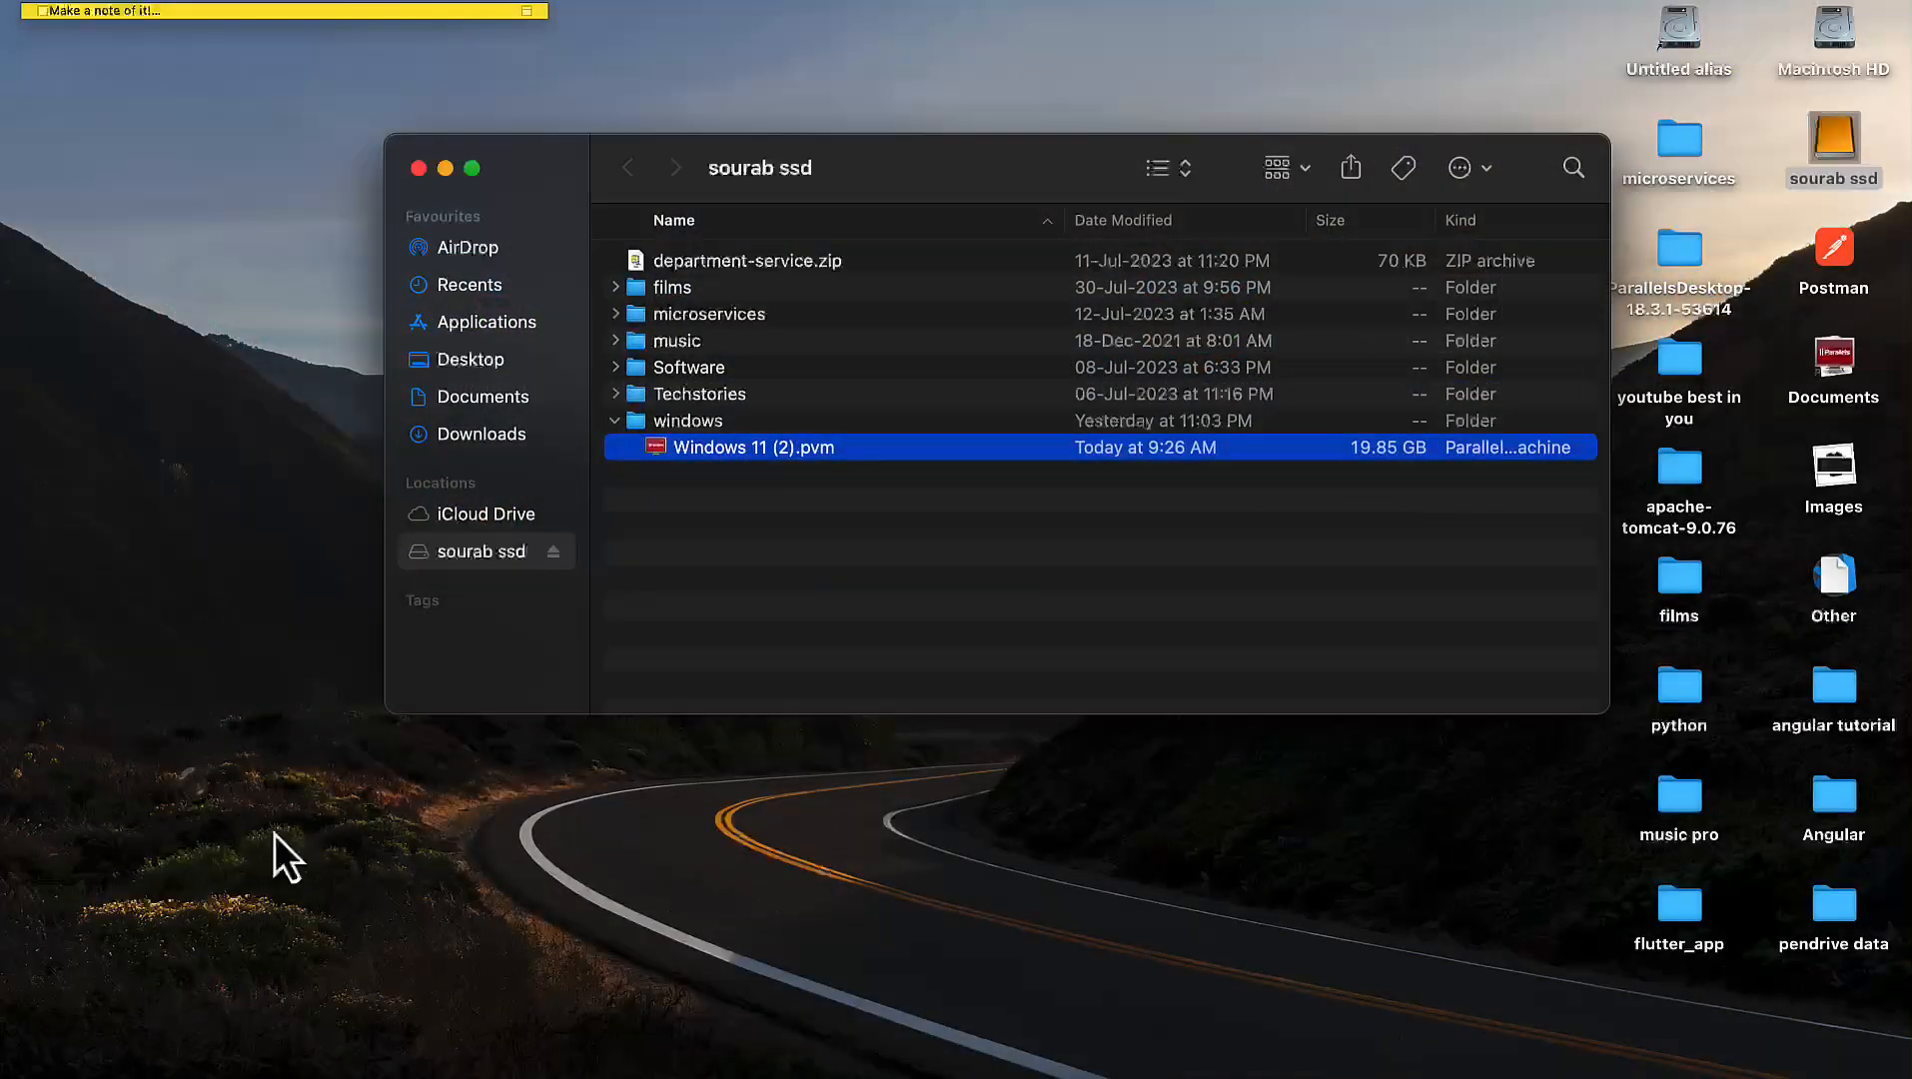
{"action": "left_click", "coordinate": [487, 321]}
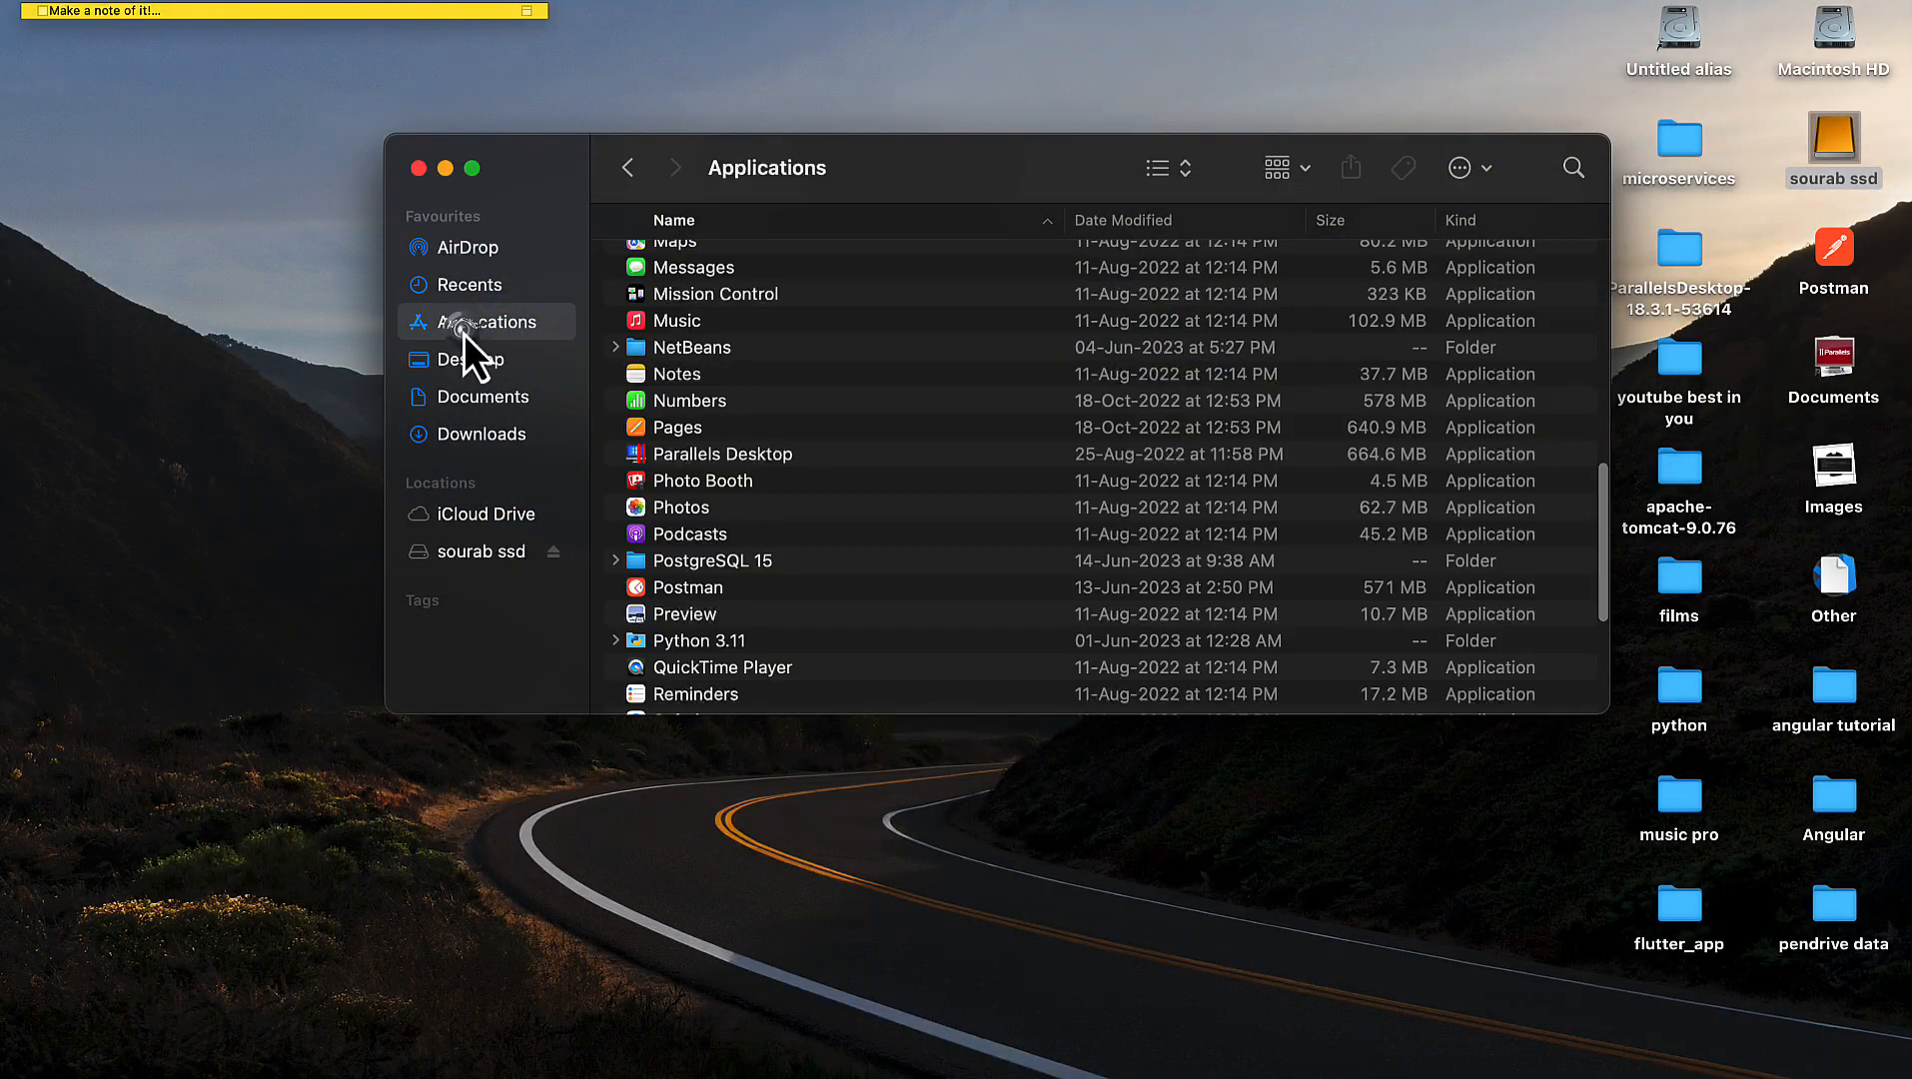
{"action": "left_click", "coordinate": [1572, 167]}
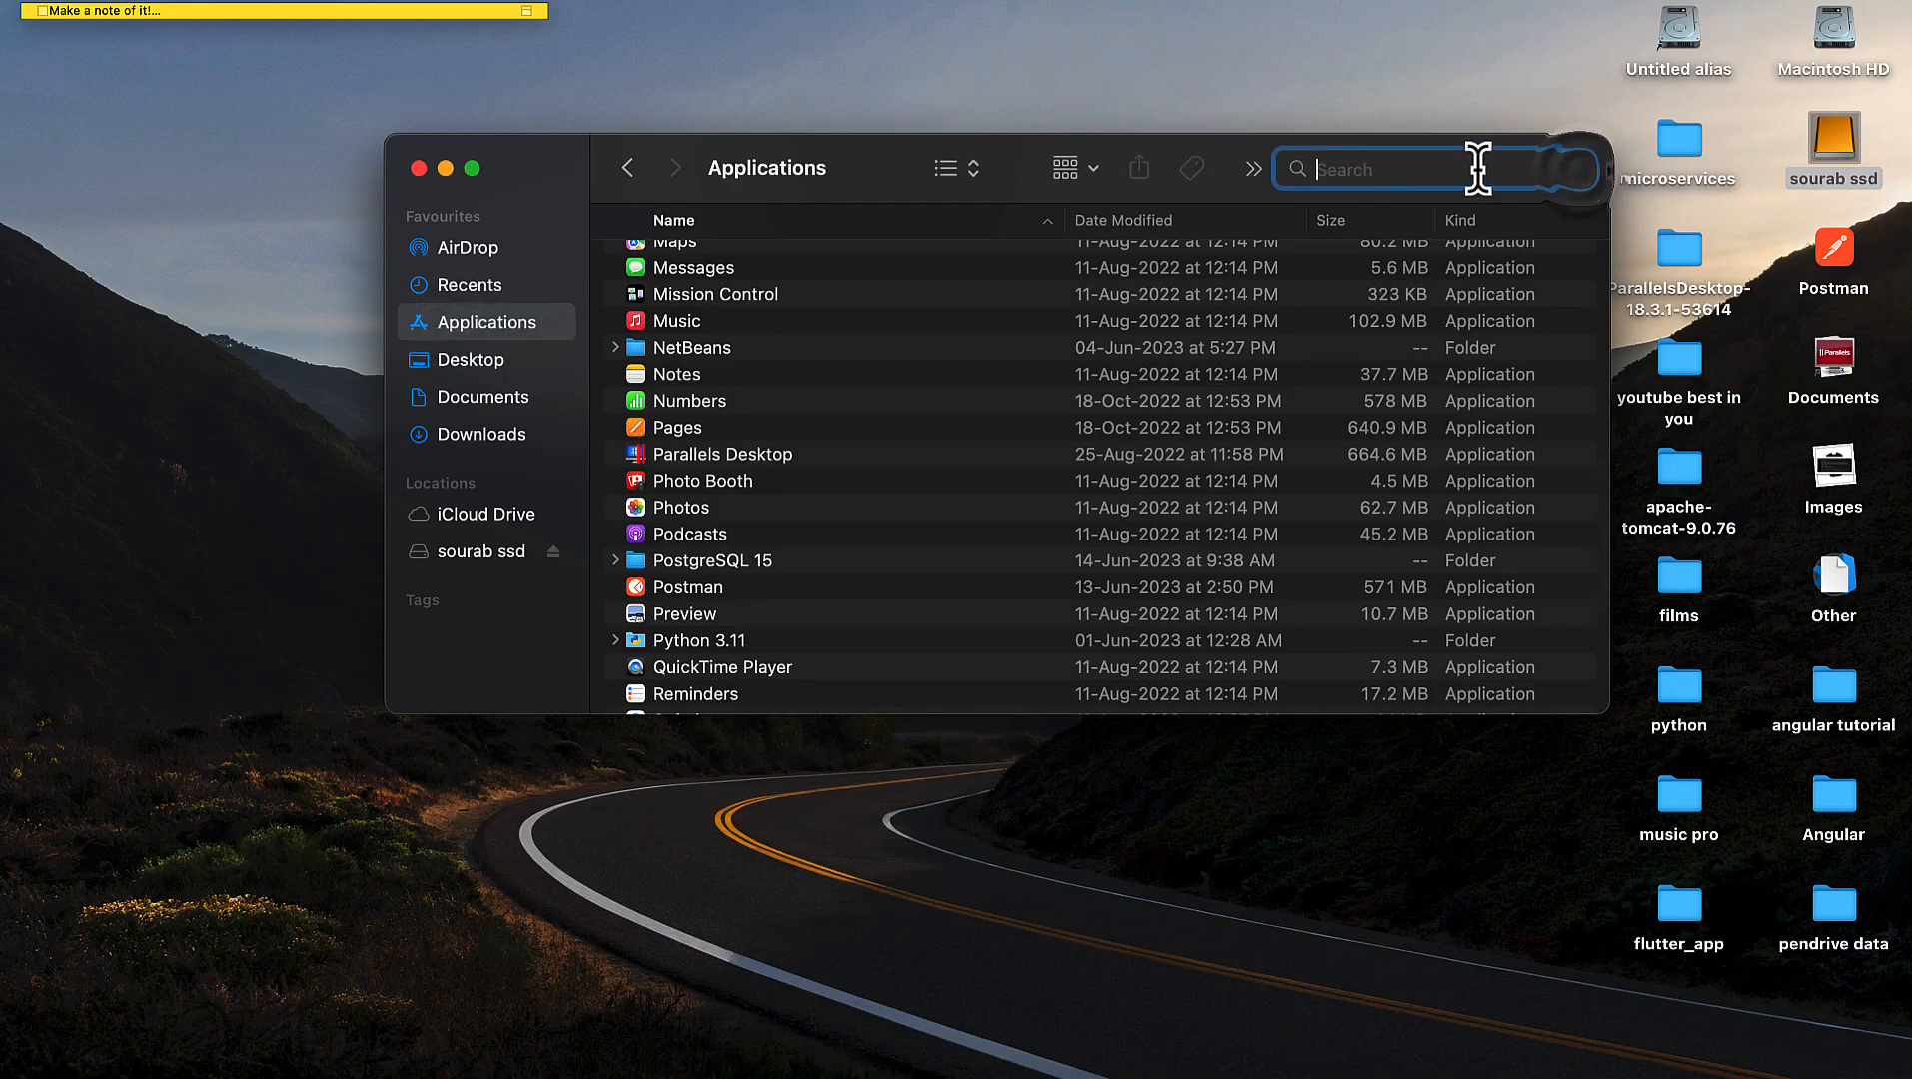
{"action": "type", "text": "p"}
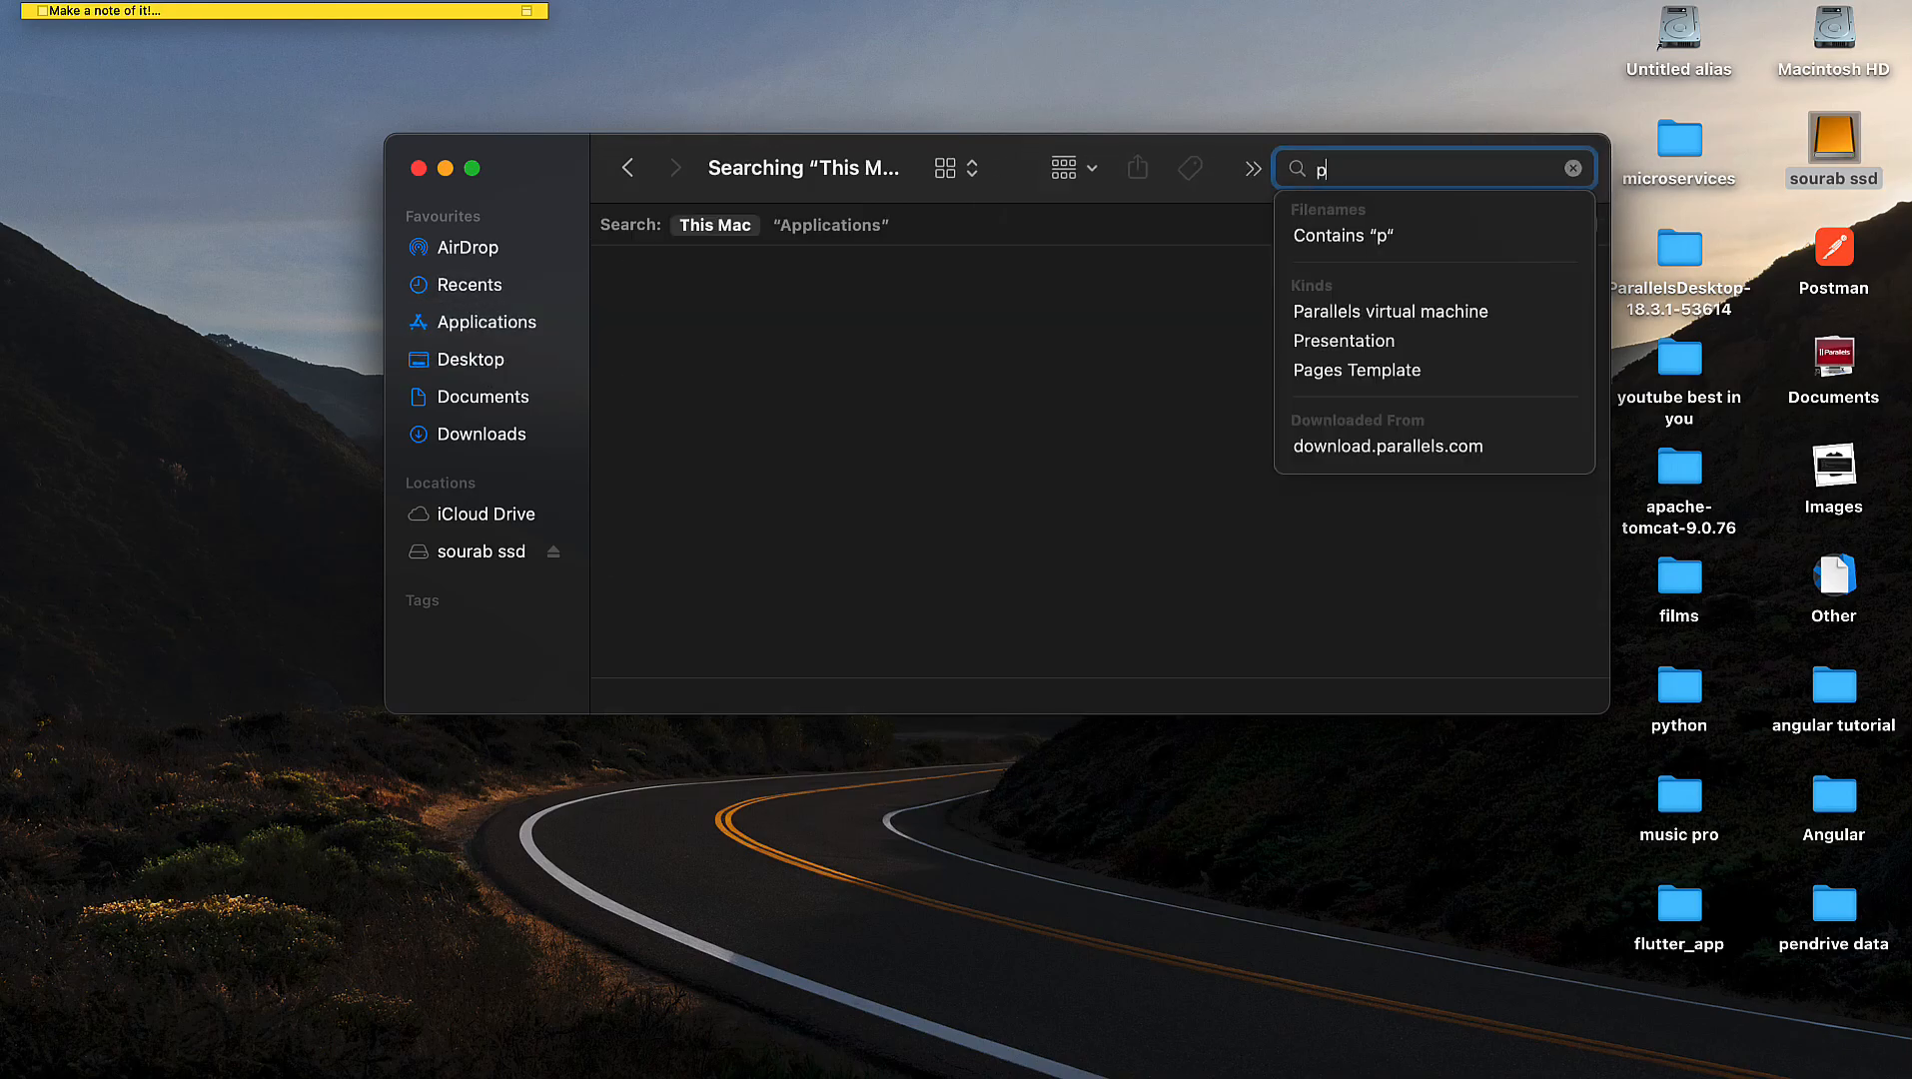
{"action": "type", "text": "vm"}
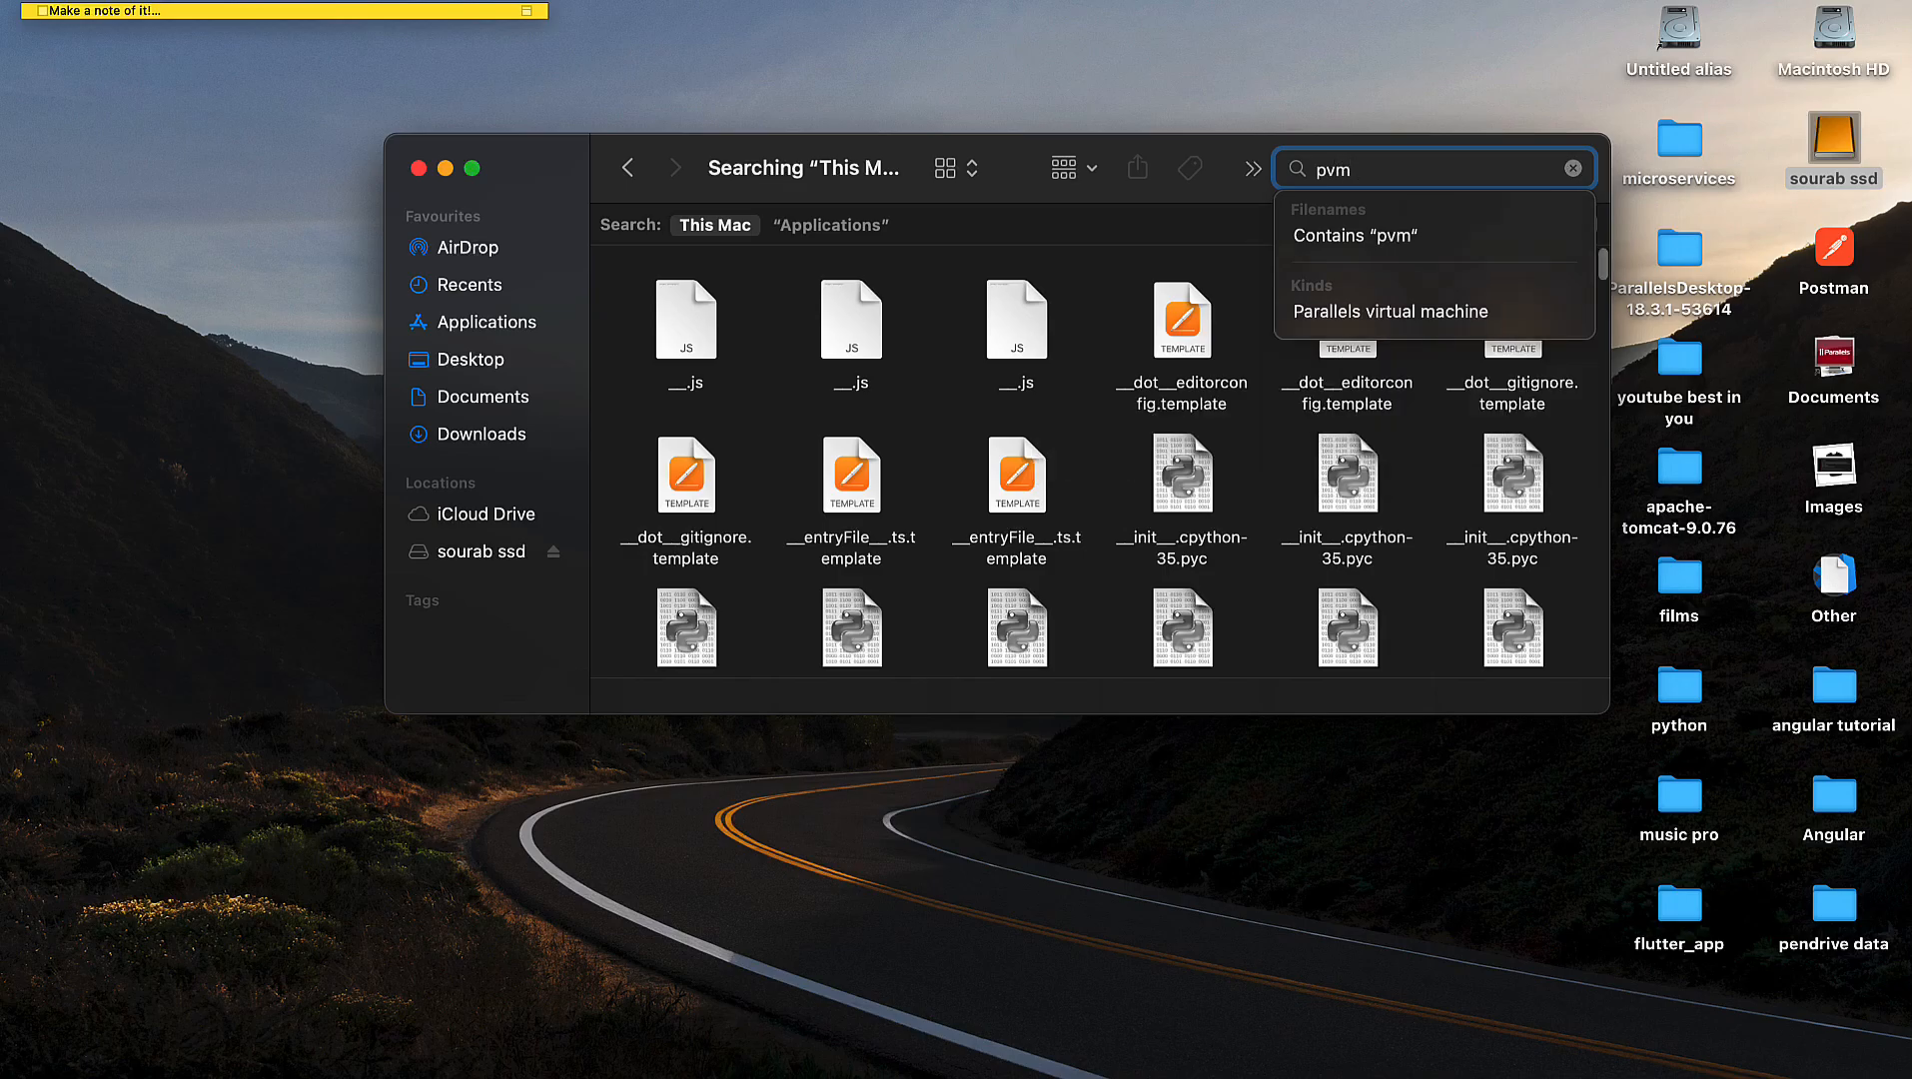
{"action": "key", "text": "Backspace"}
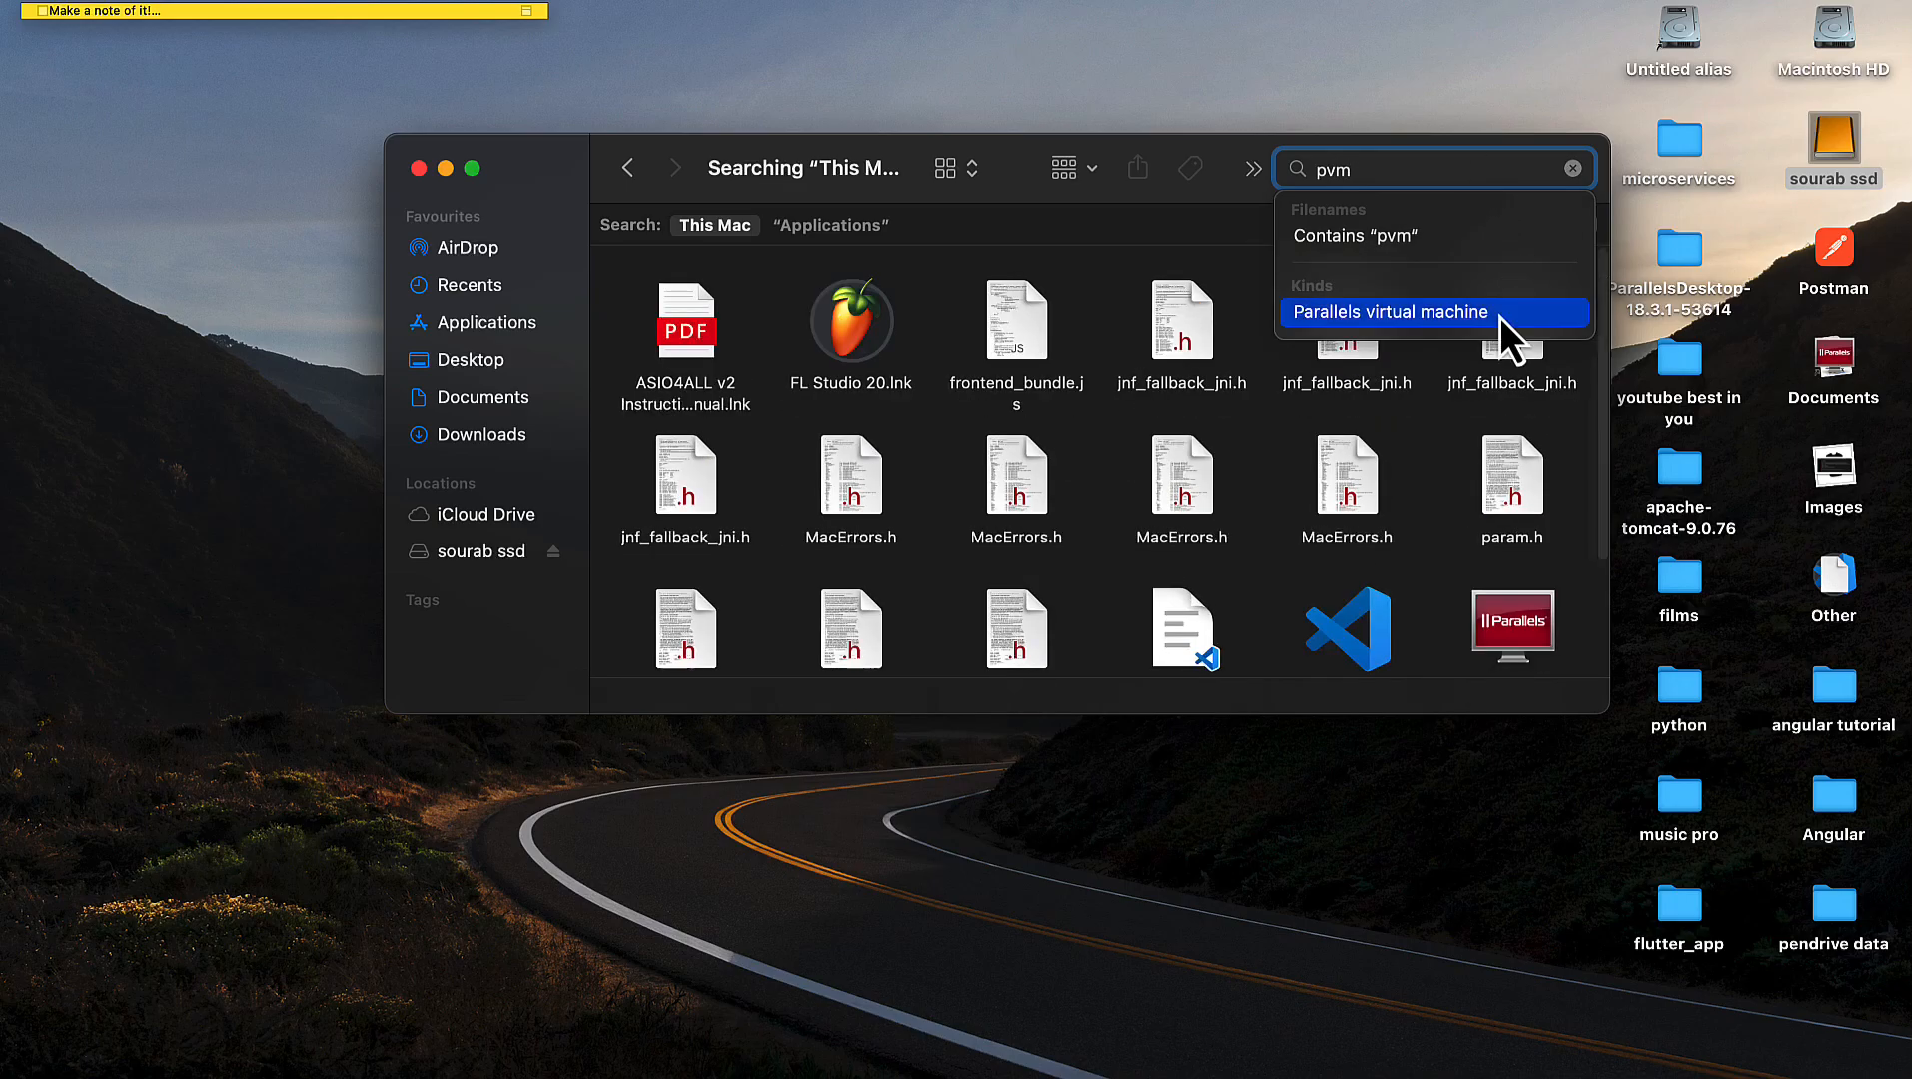
{"action": "left_click", "coordinate": [1512, 627]}
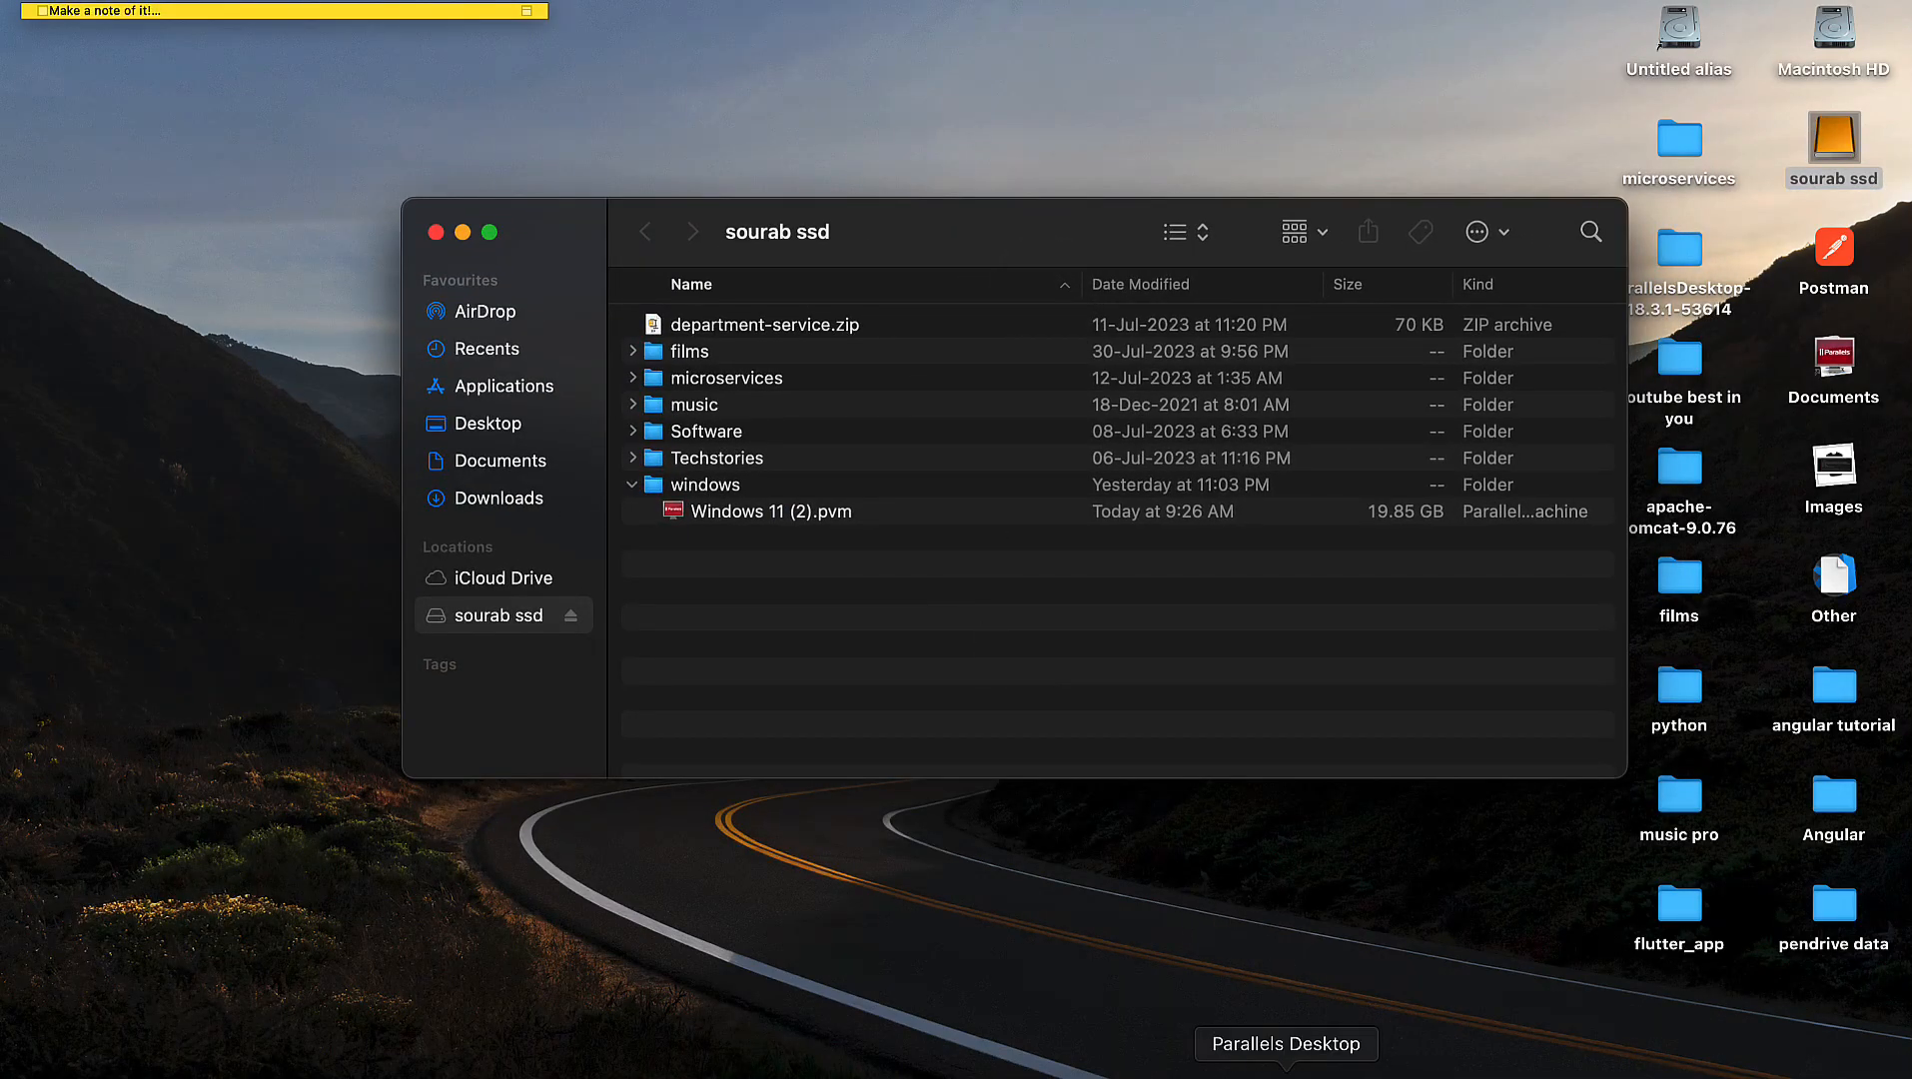
{"action": "left_click", "coordinate": [1284, 1043]}
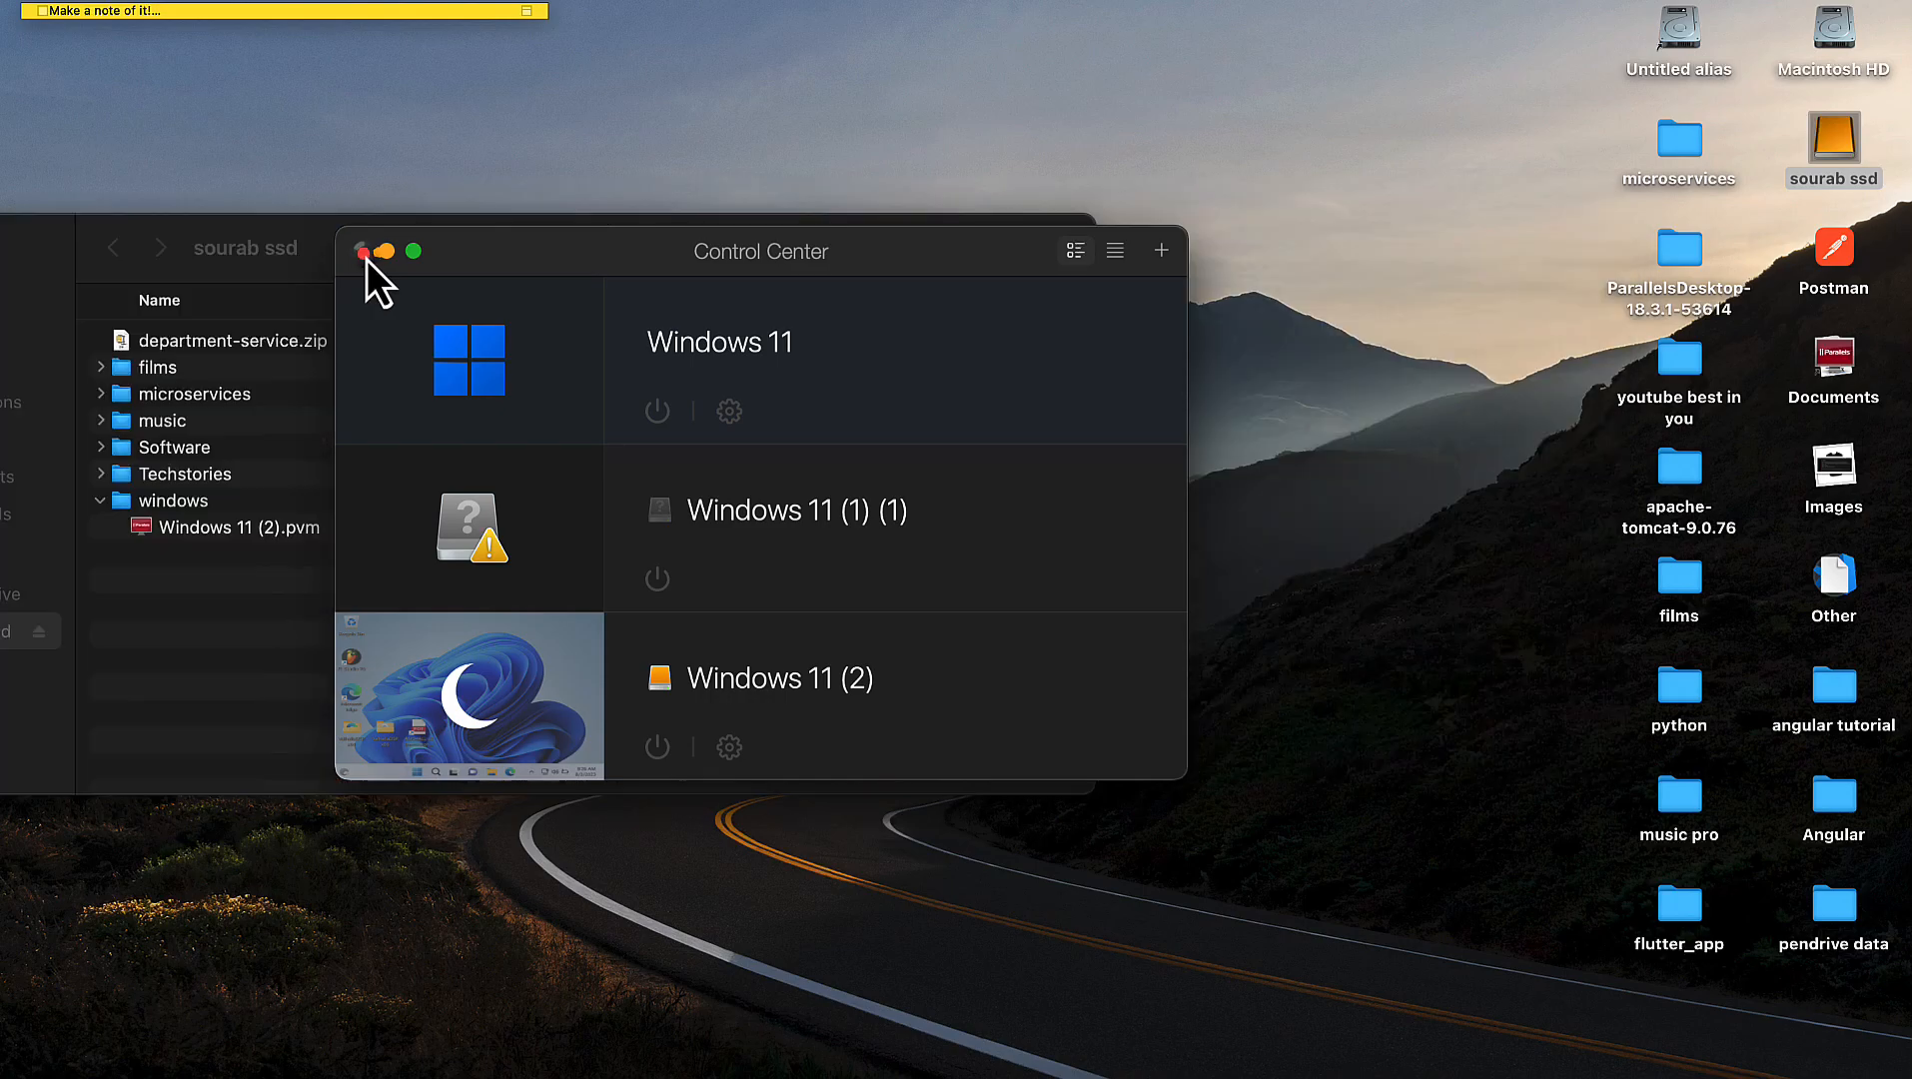
{"action": "left_click", "coordinate": [364, 251]}
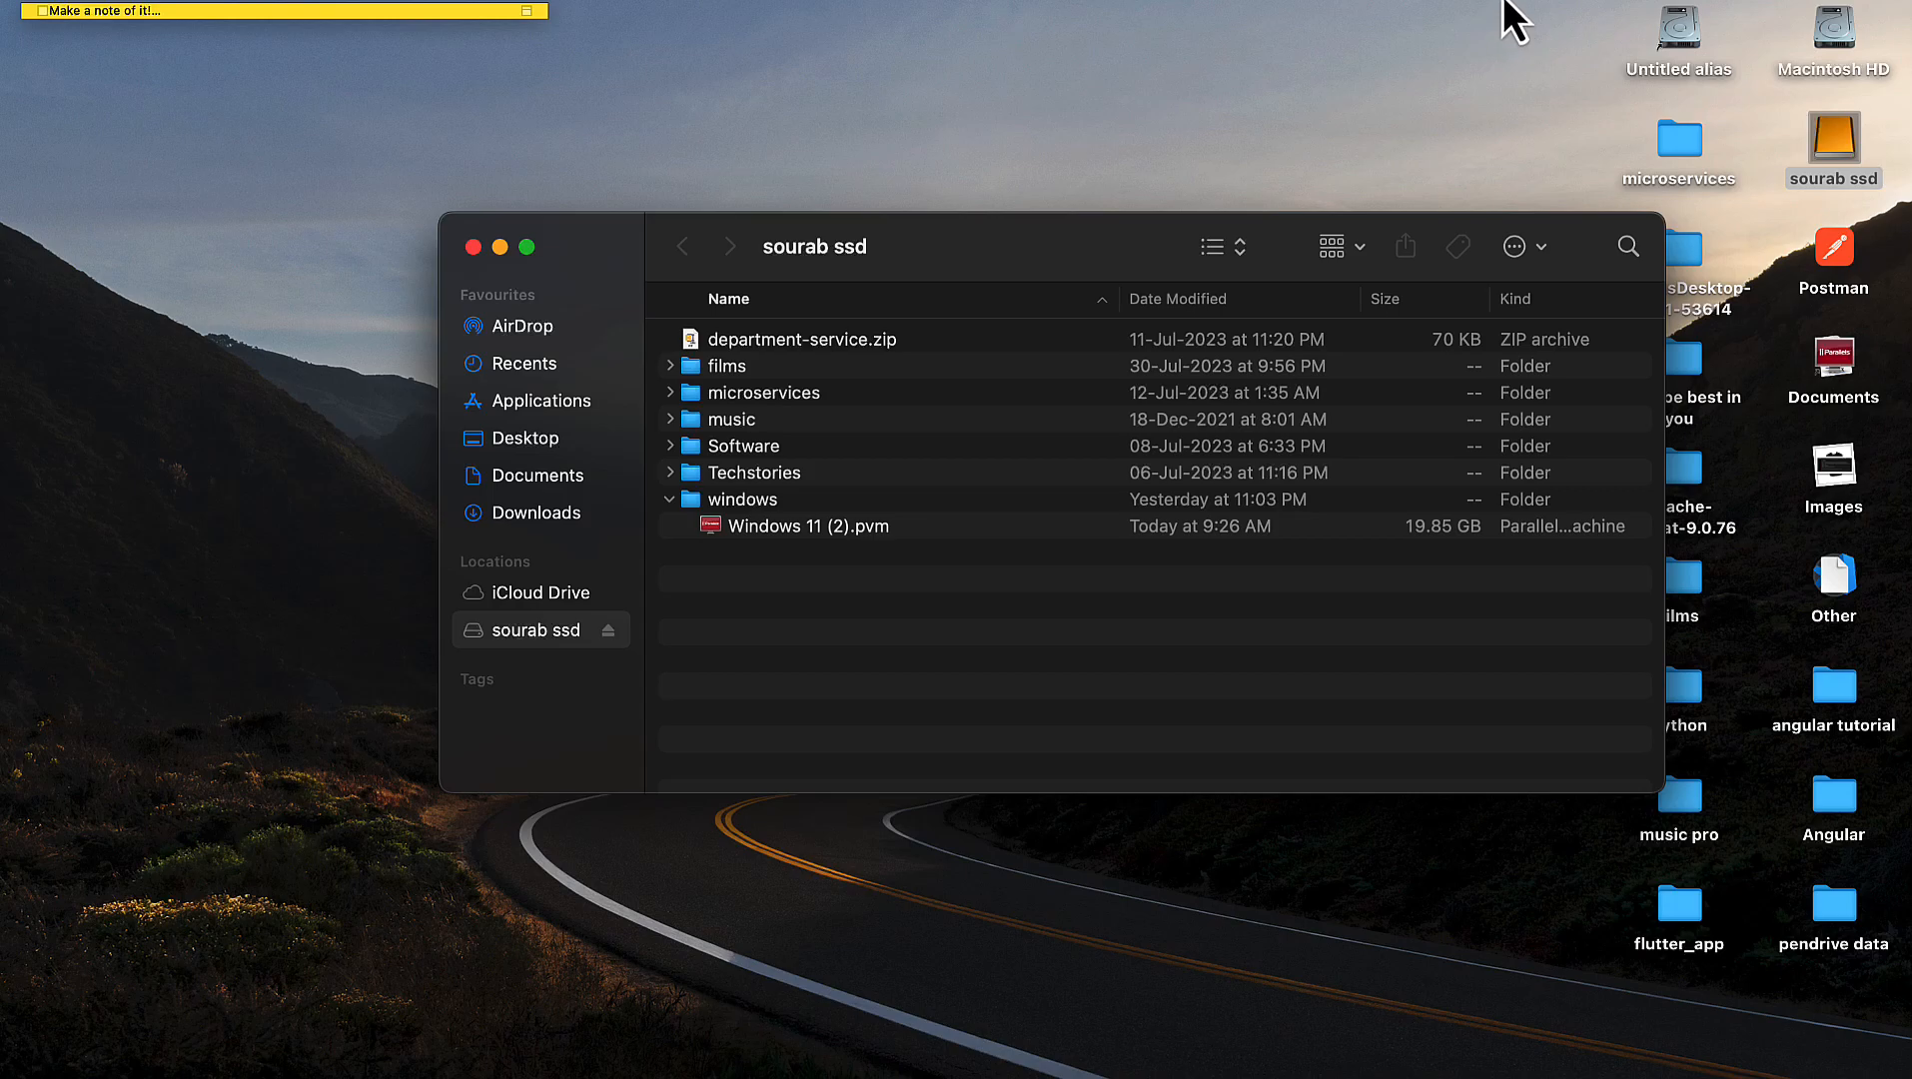
{"action": "left_click", "coordinate": [1512, 10]}
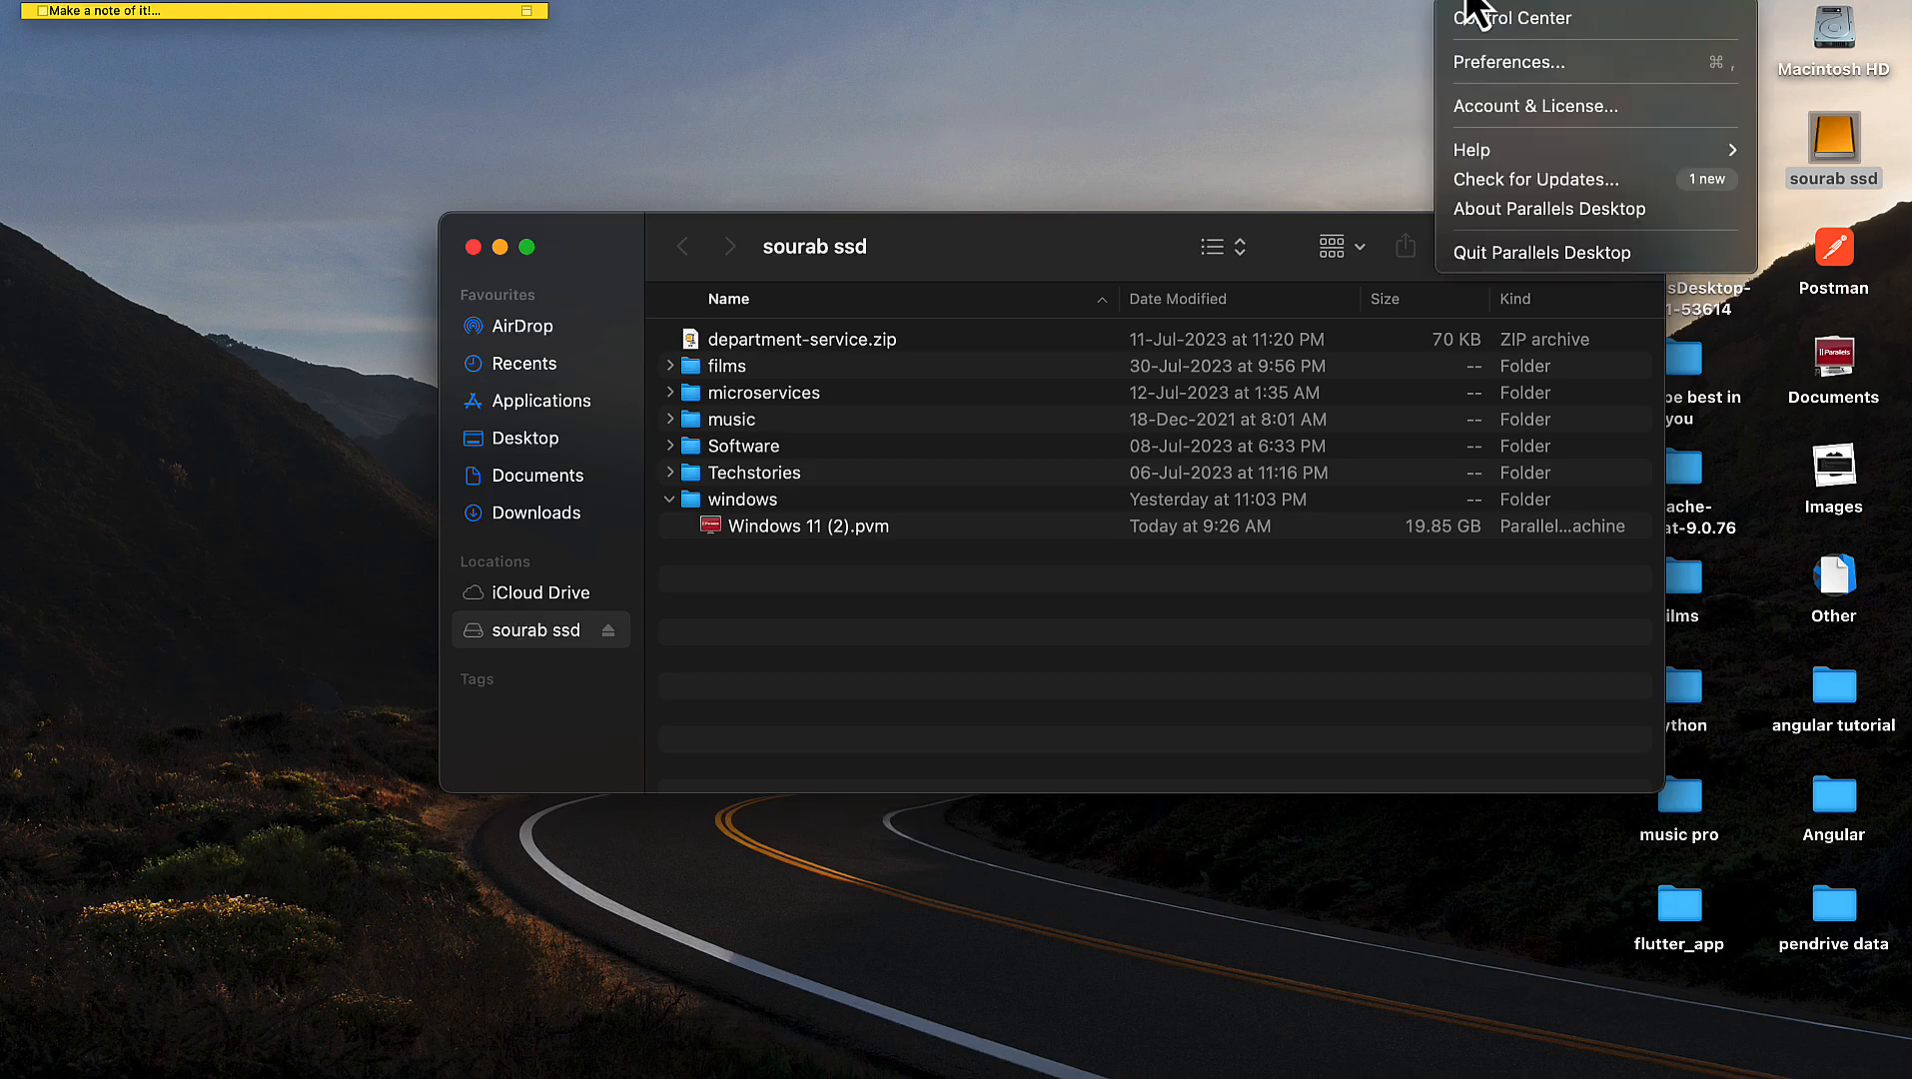
{"action": "left_click", "coordinate": [1538, 106]}
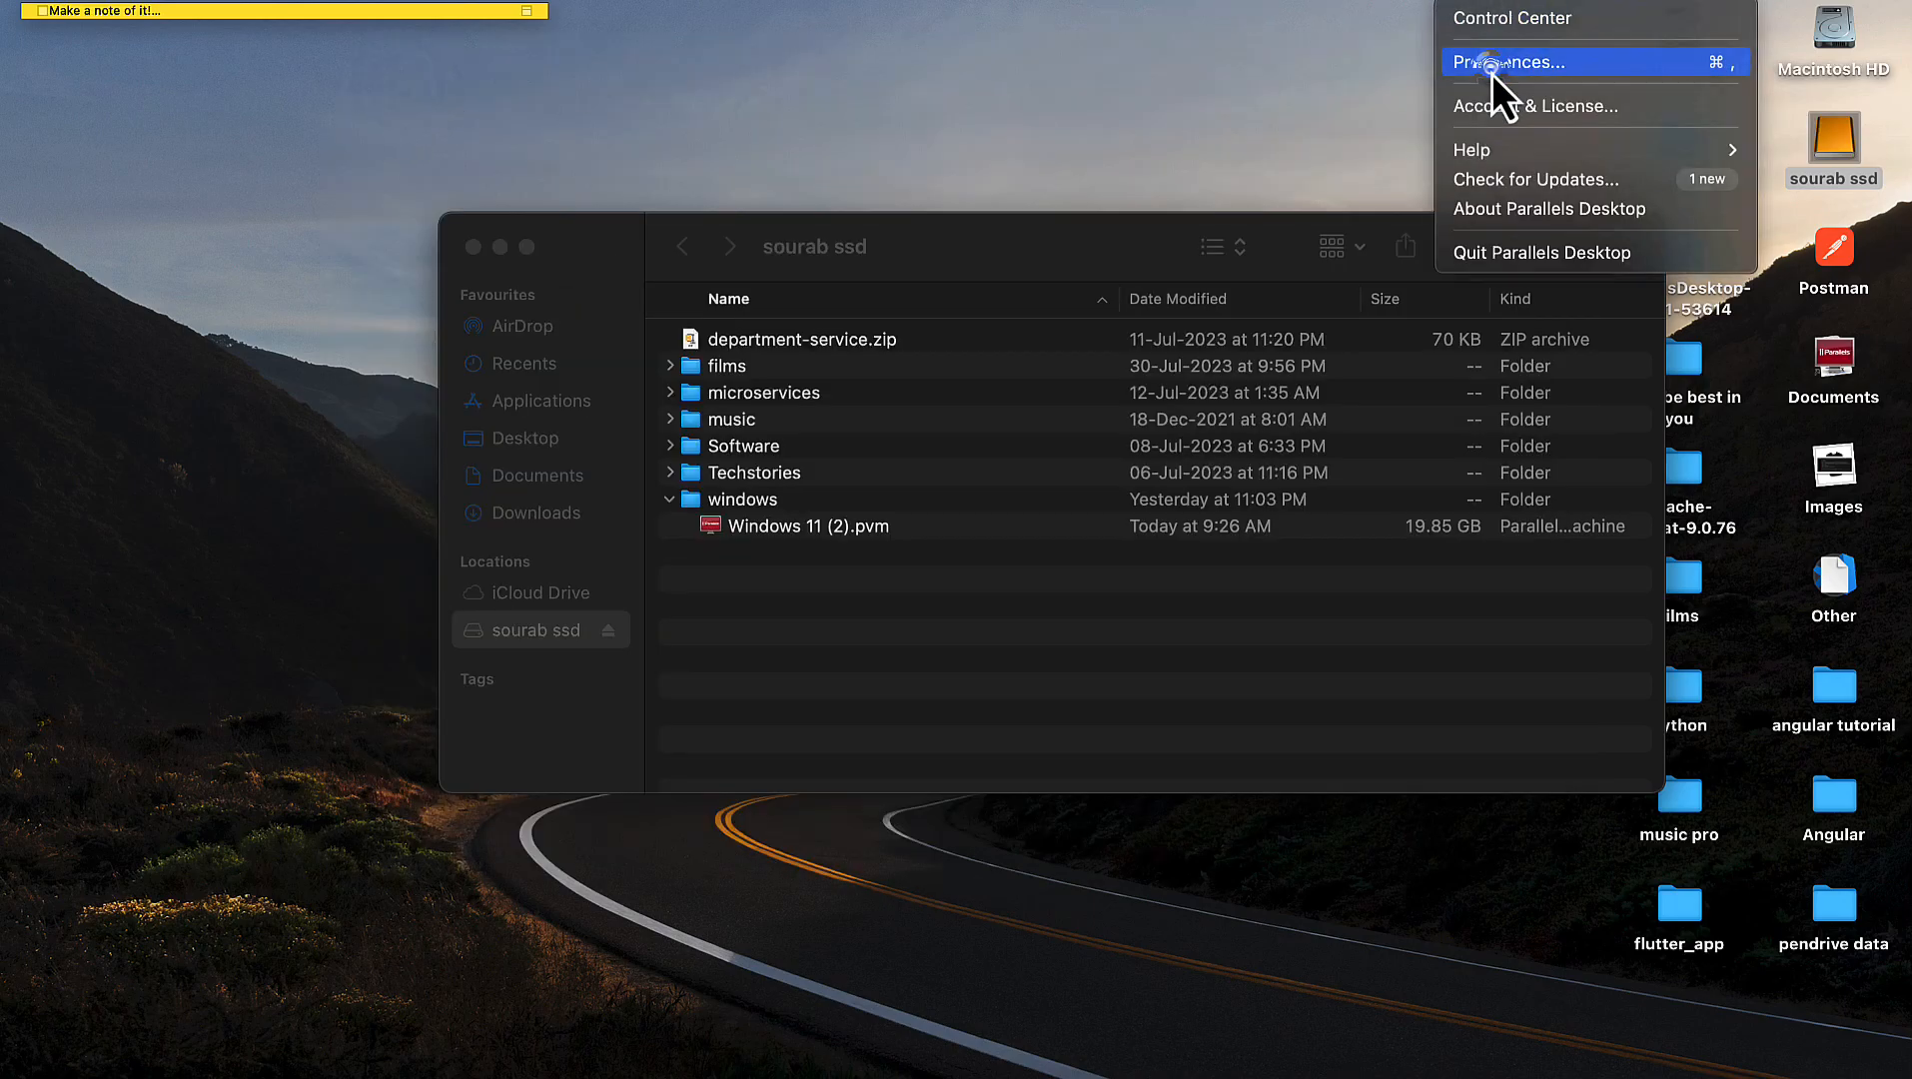
{"action": "left_click", "coordinate": [1512, 62]}
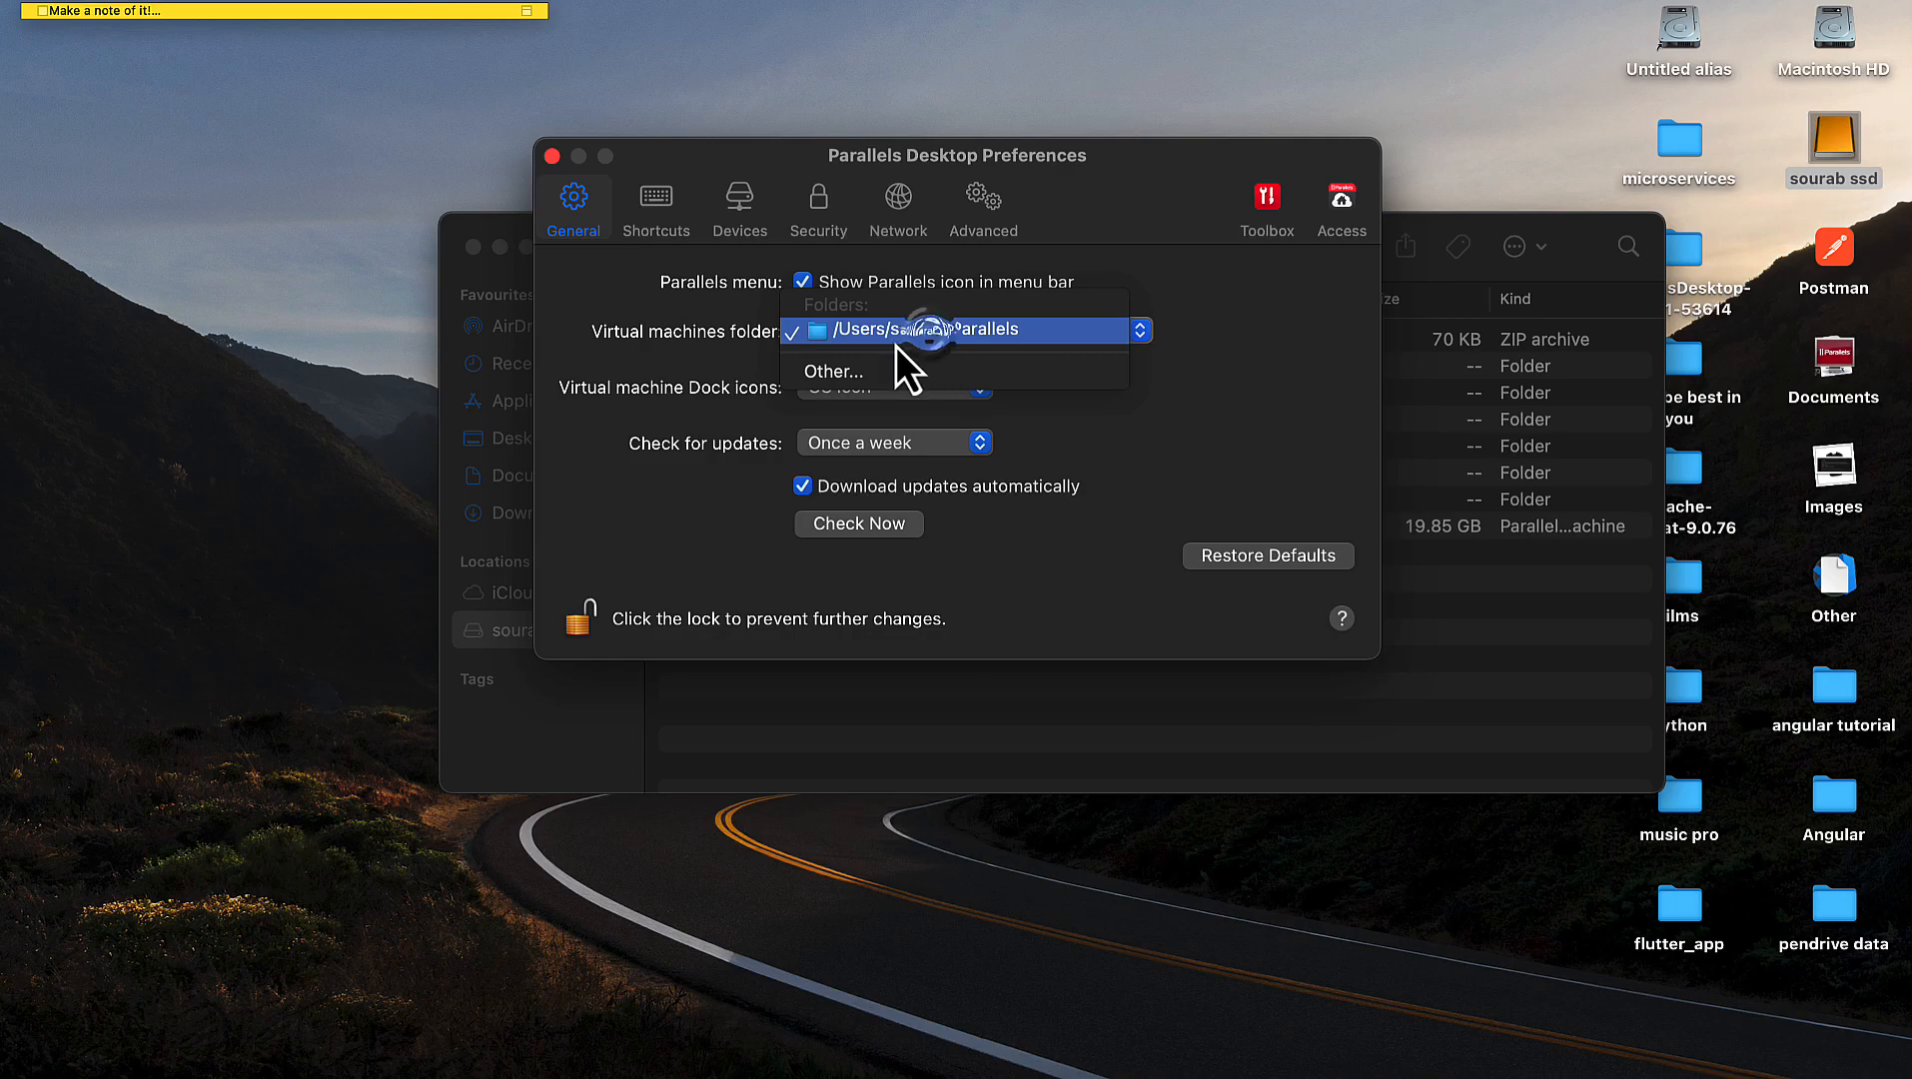
{"action": "left_click", "coordinate": [957, 329]}
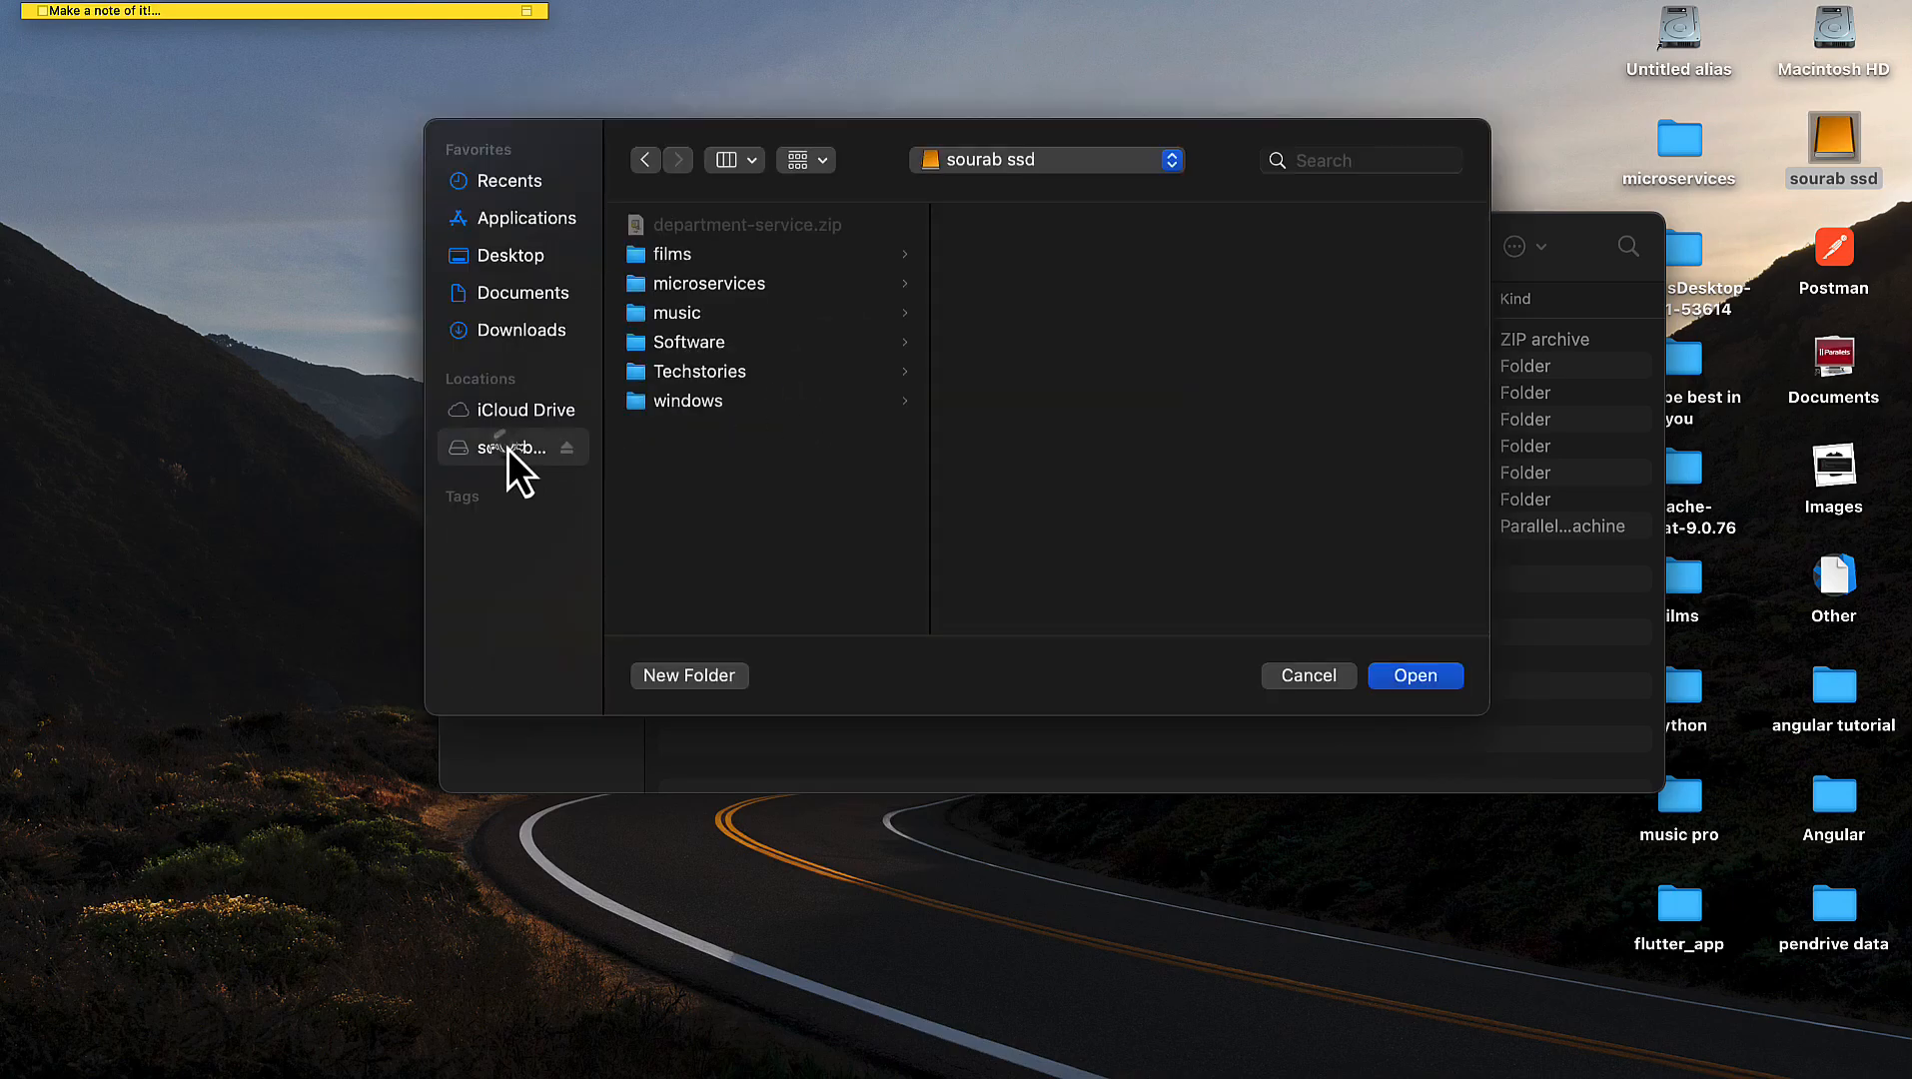
{"action": "left_click", "coordinate": [687, 400]}
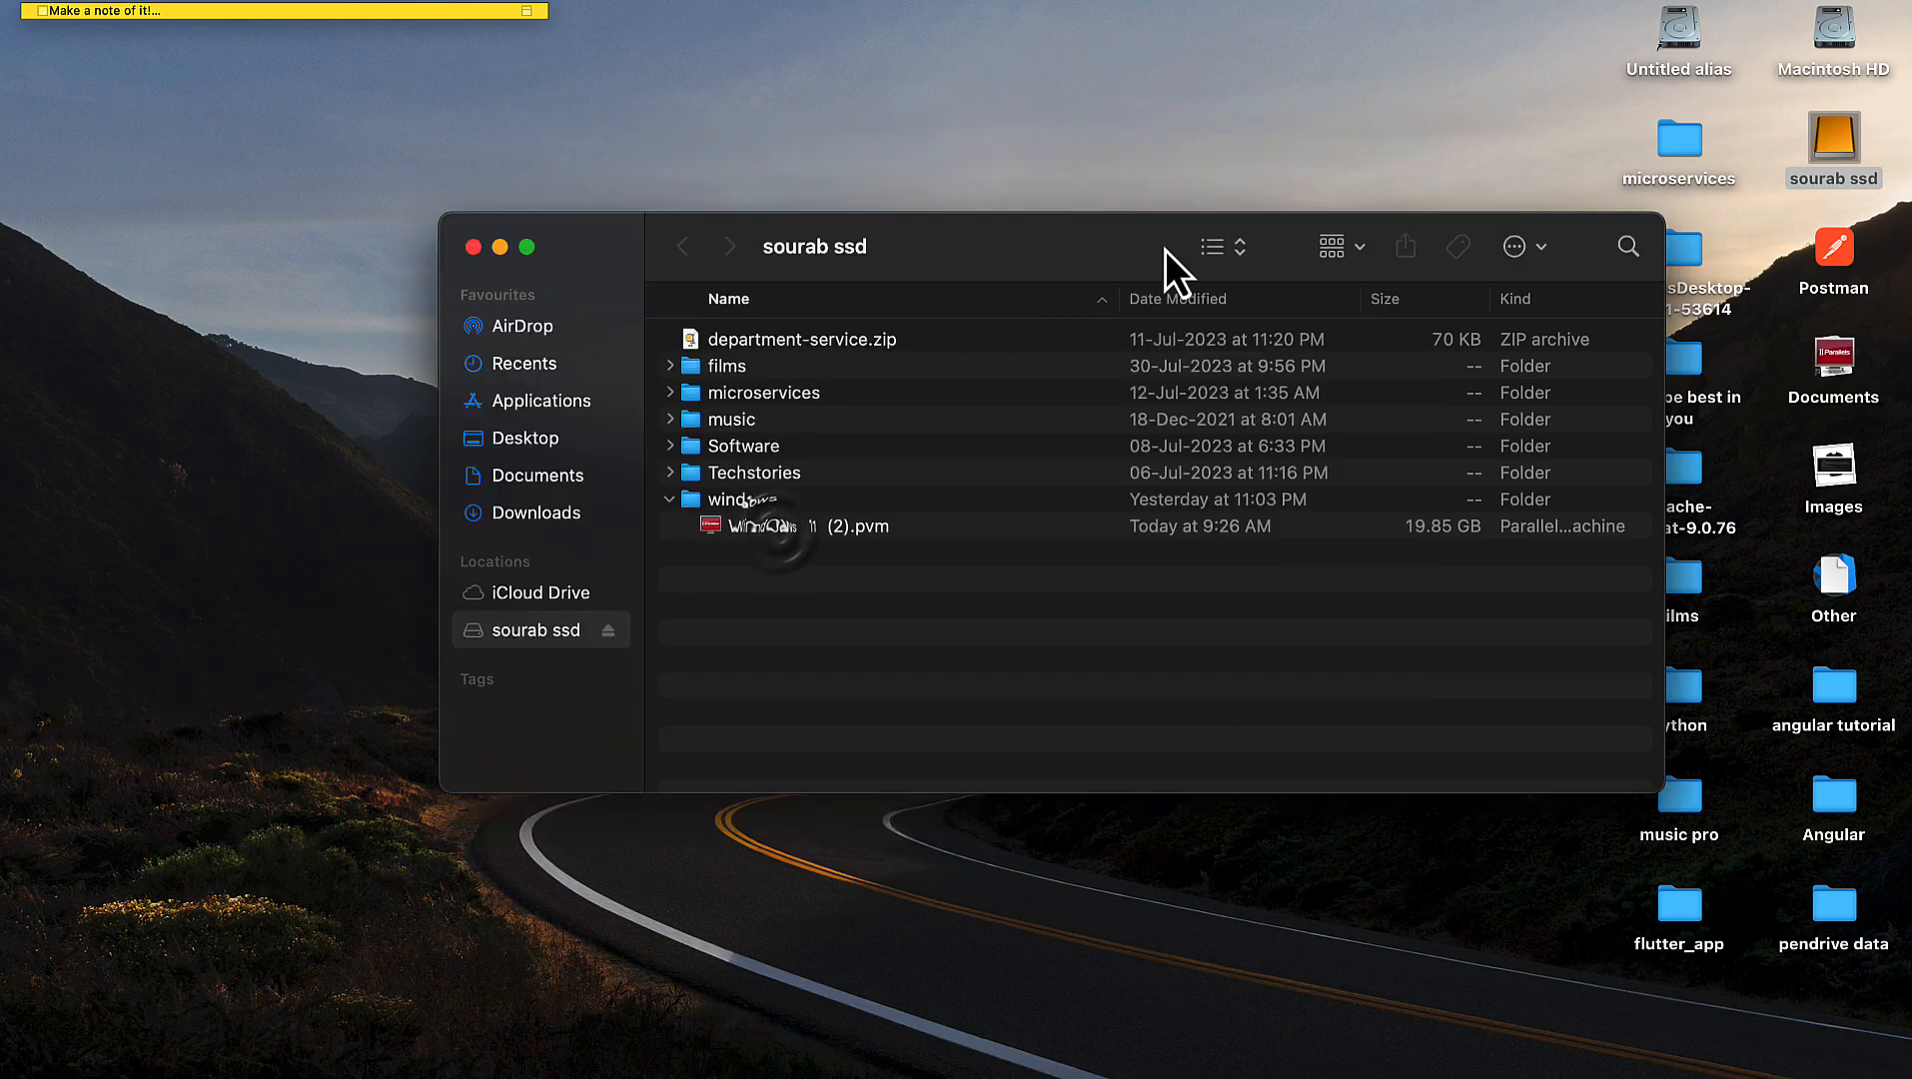
Launch the Windows 11 virtual machine from Windows 11 (2).pvm on the SSD
{"action": "left_click", "coordinate": [805, 526]}
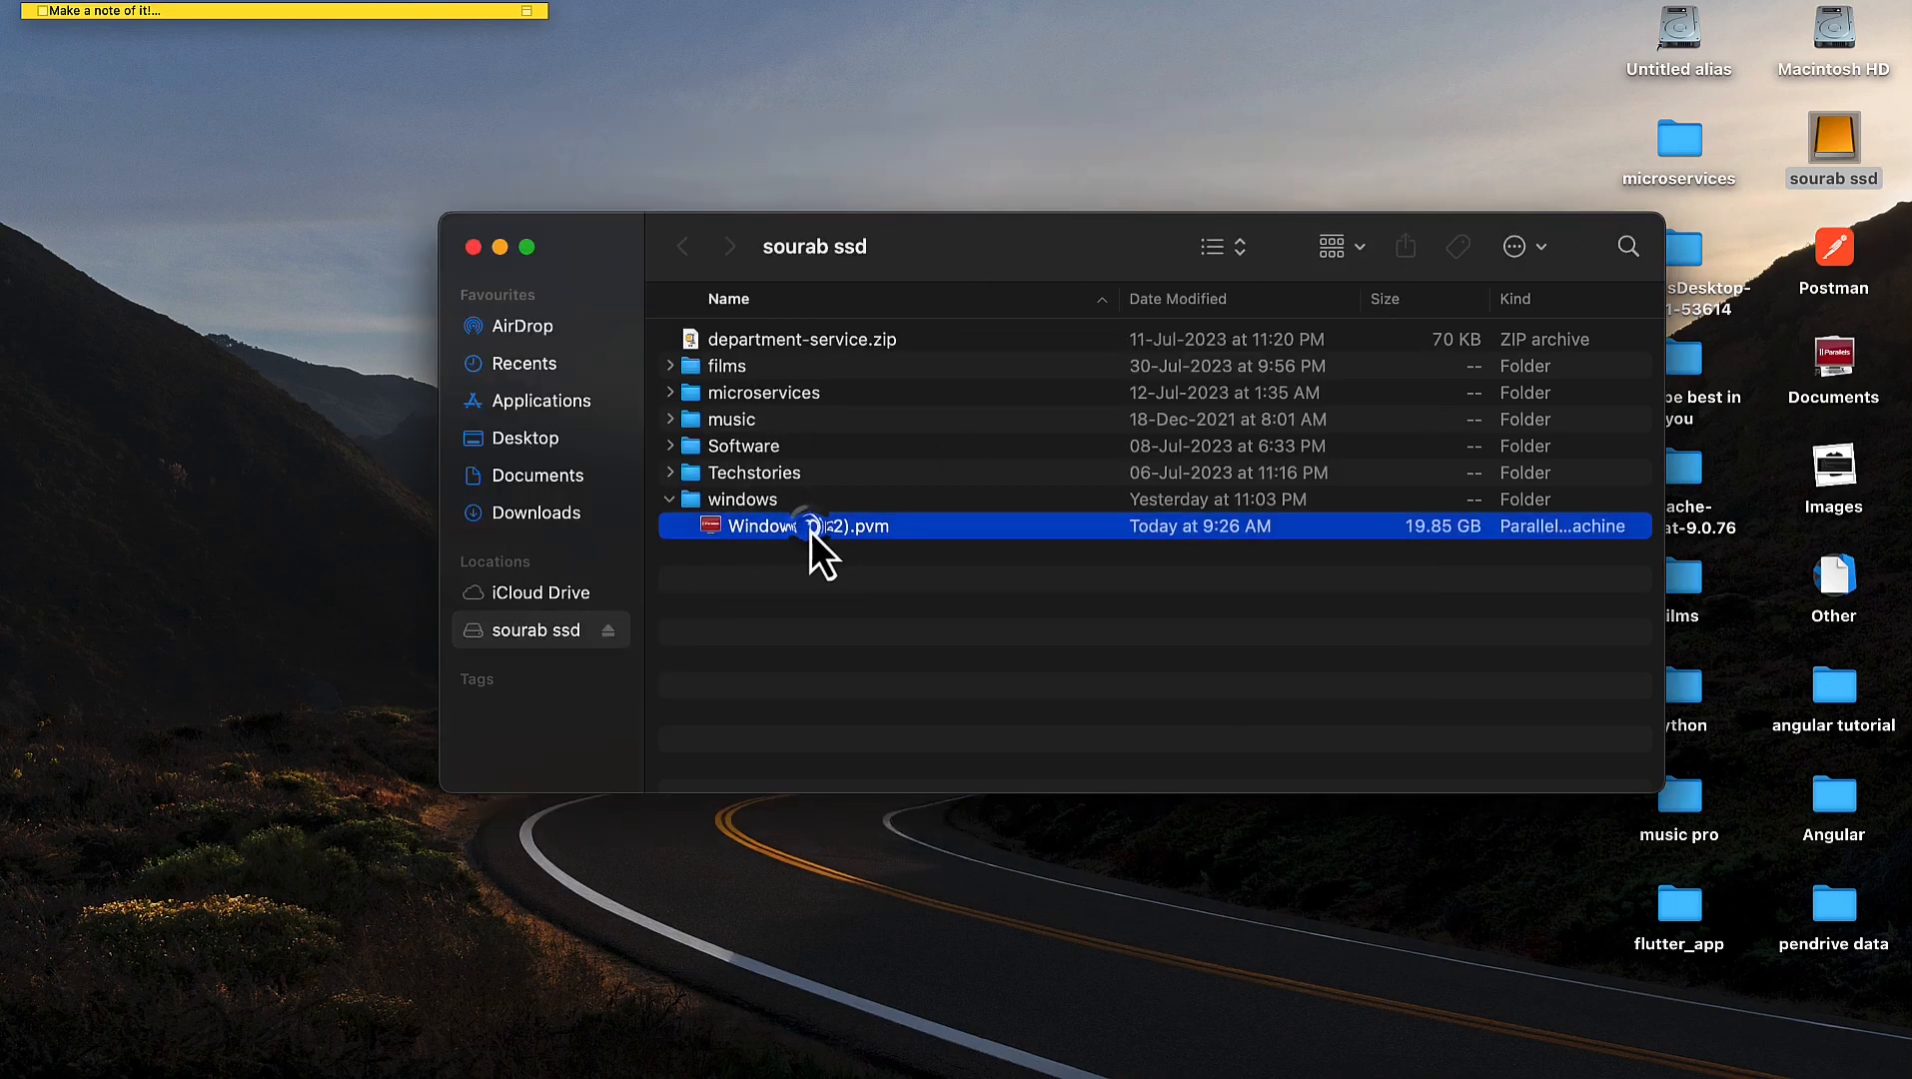
{"action": "double_click", "coordinate": [797, 525]}
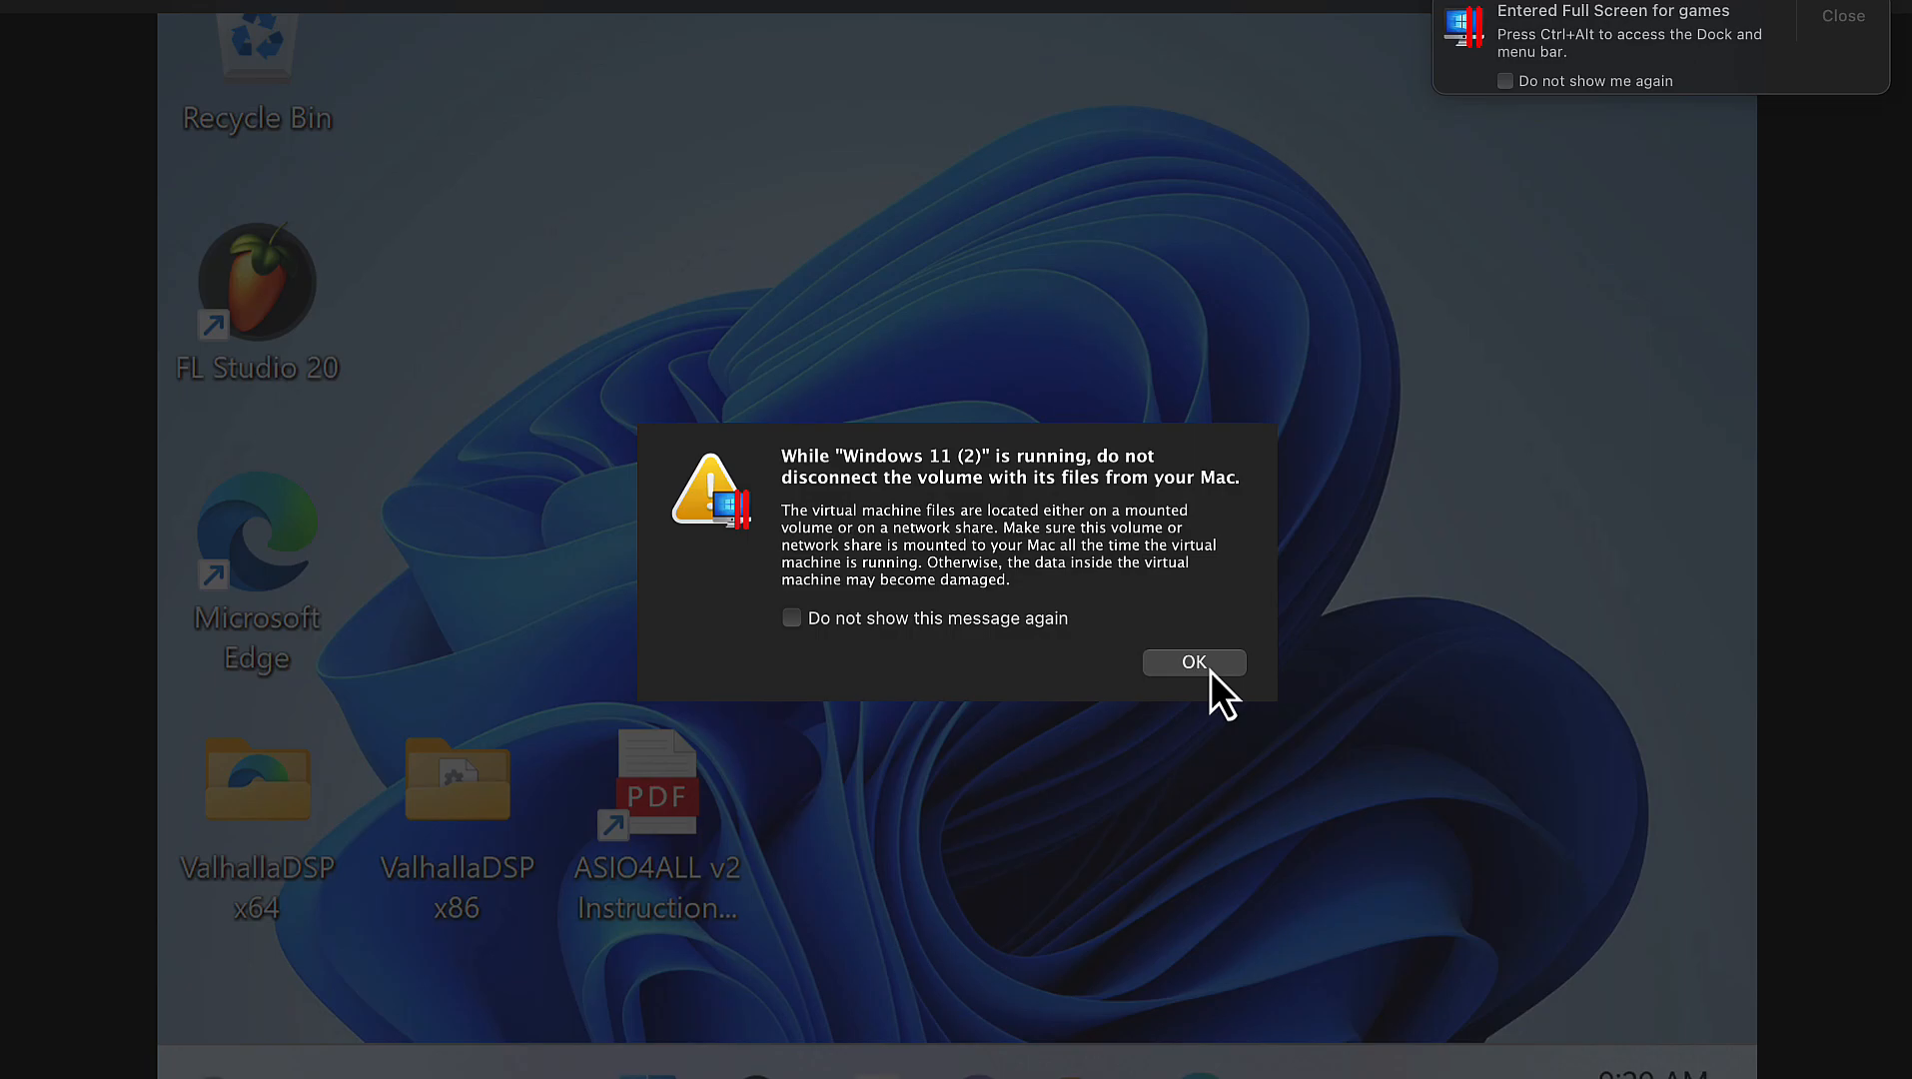
Dismiss the keep-drive-connected warning, leave full screen and close the Finder window
{"action": "left_click", "coordinate": [1190, 661]}
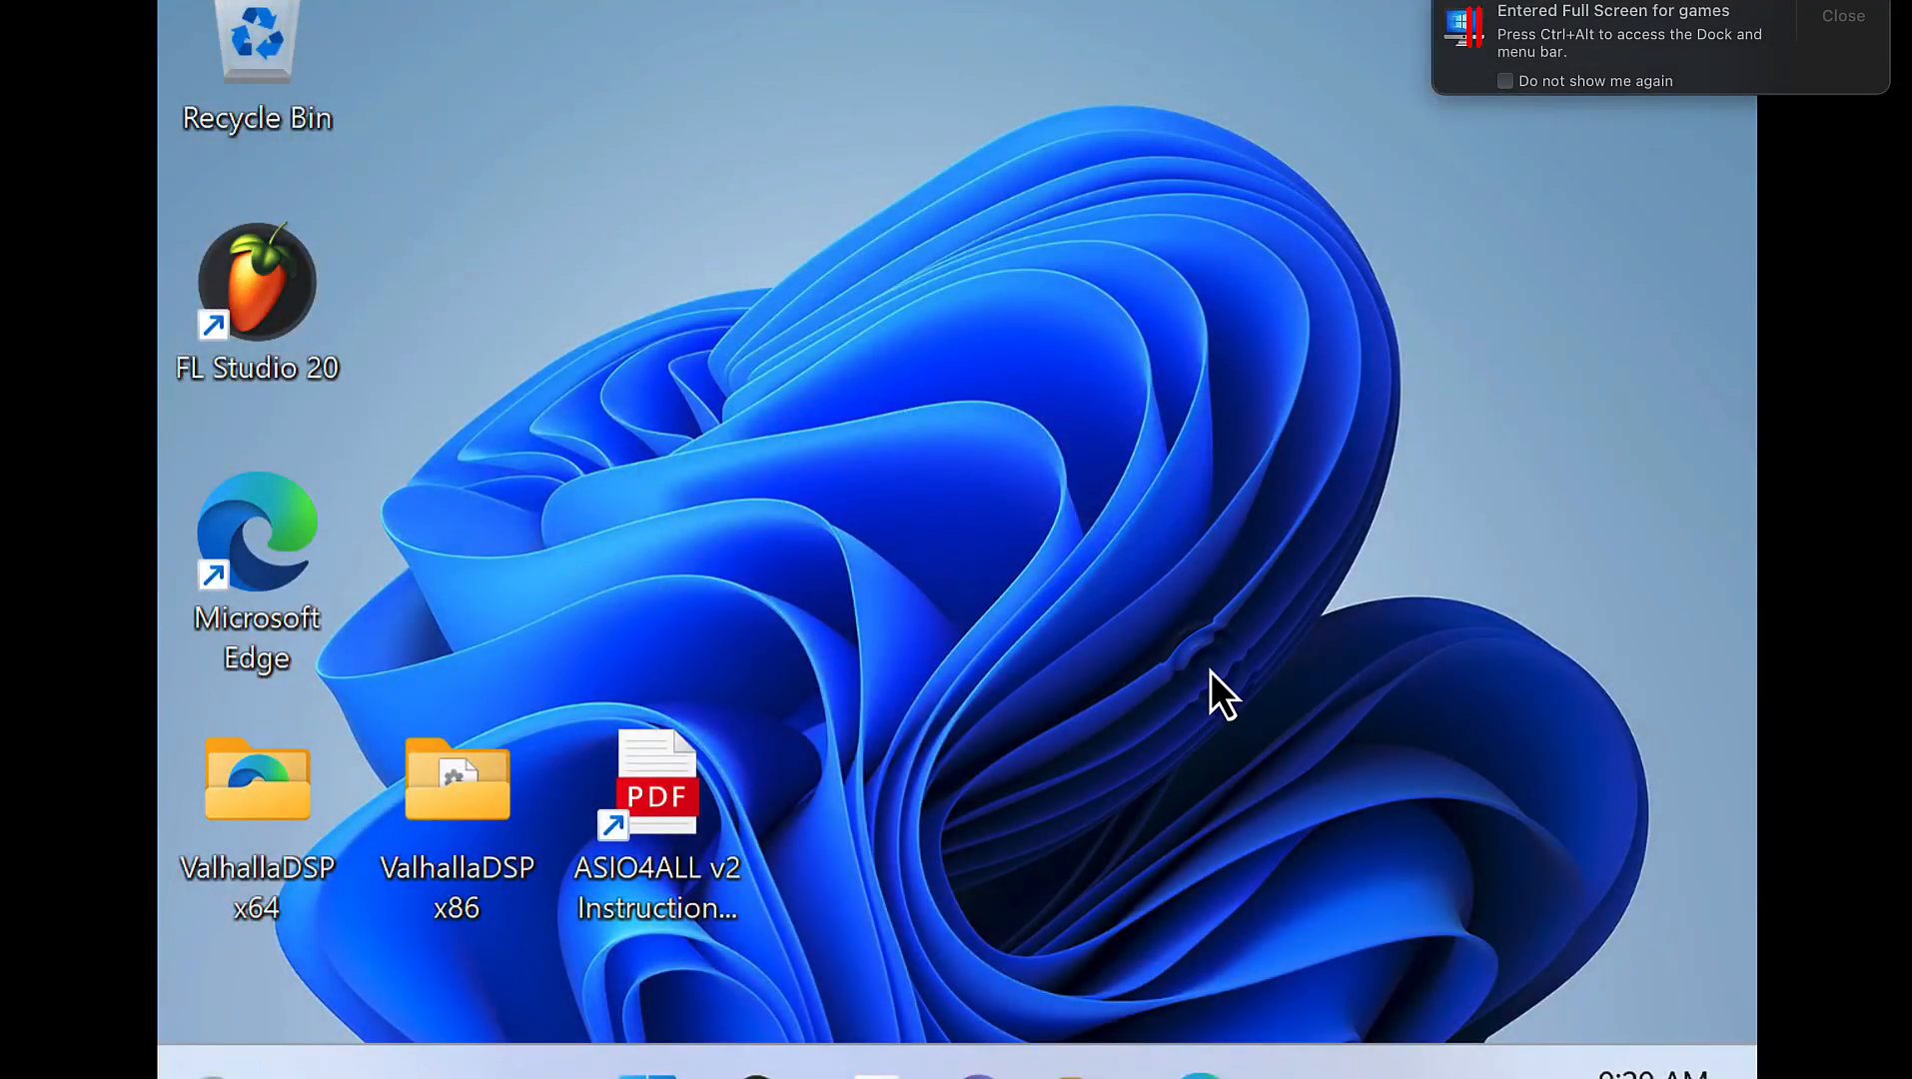
{"action": "left_click", "coordinate": [1841, 16]}
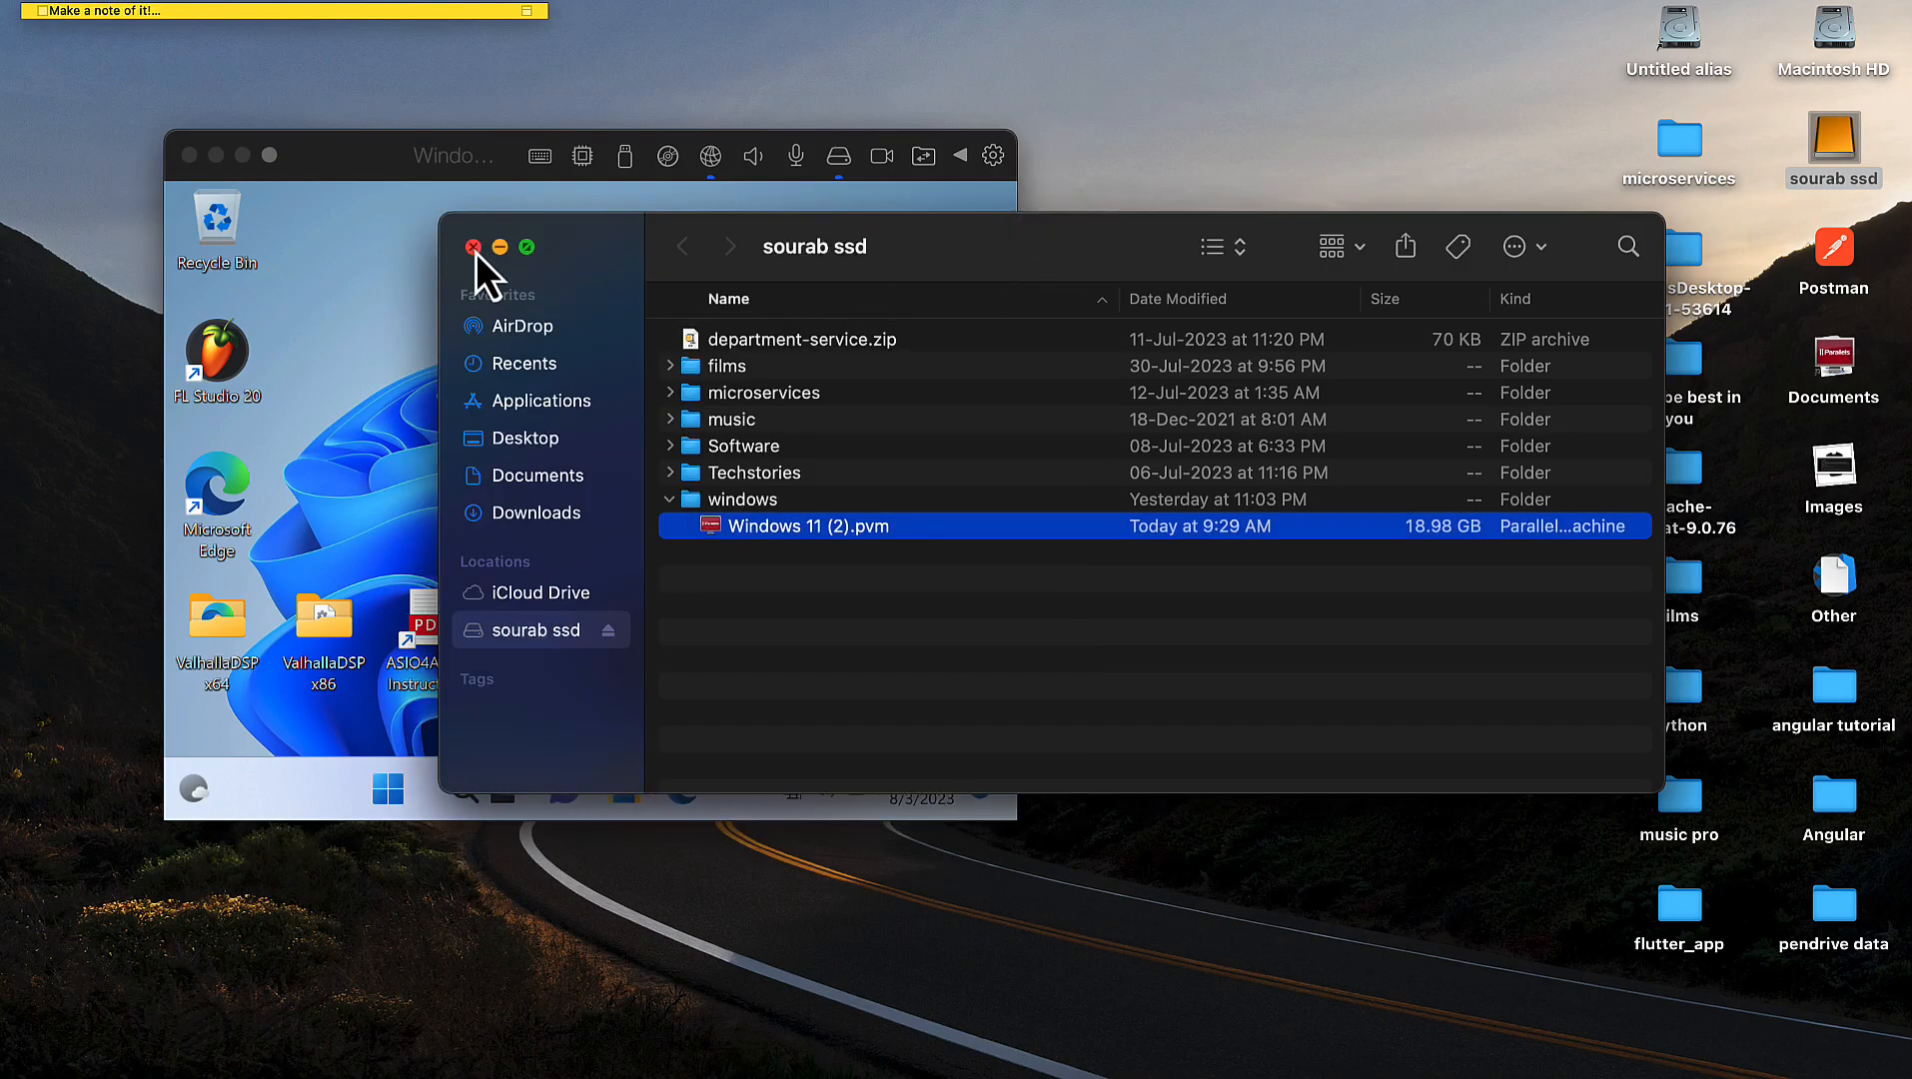
{"action": "left_click", "coordinate": [474, 248]}
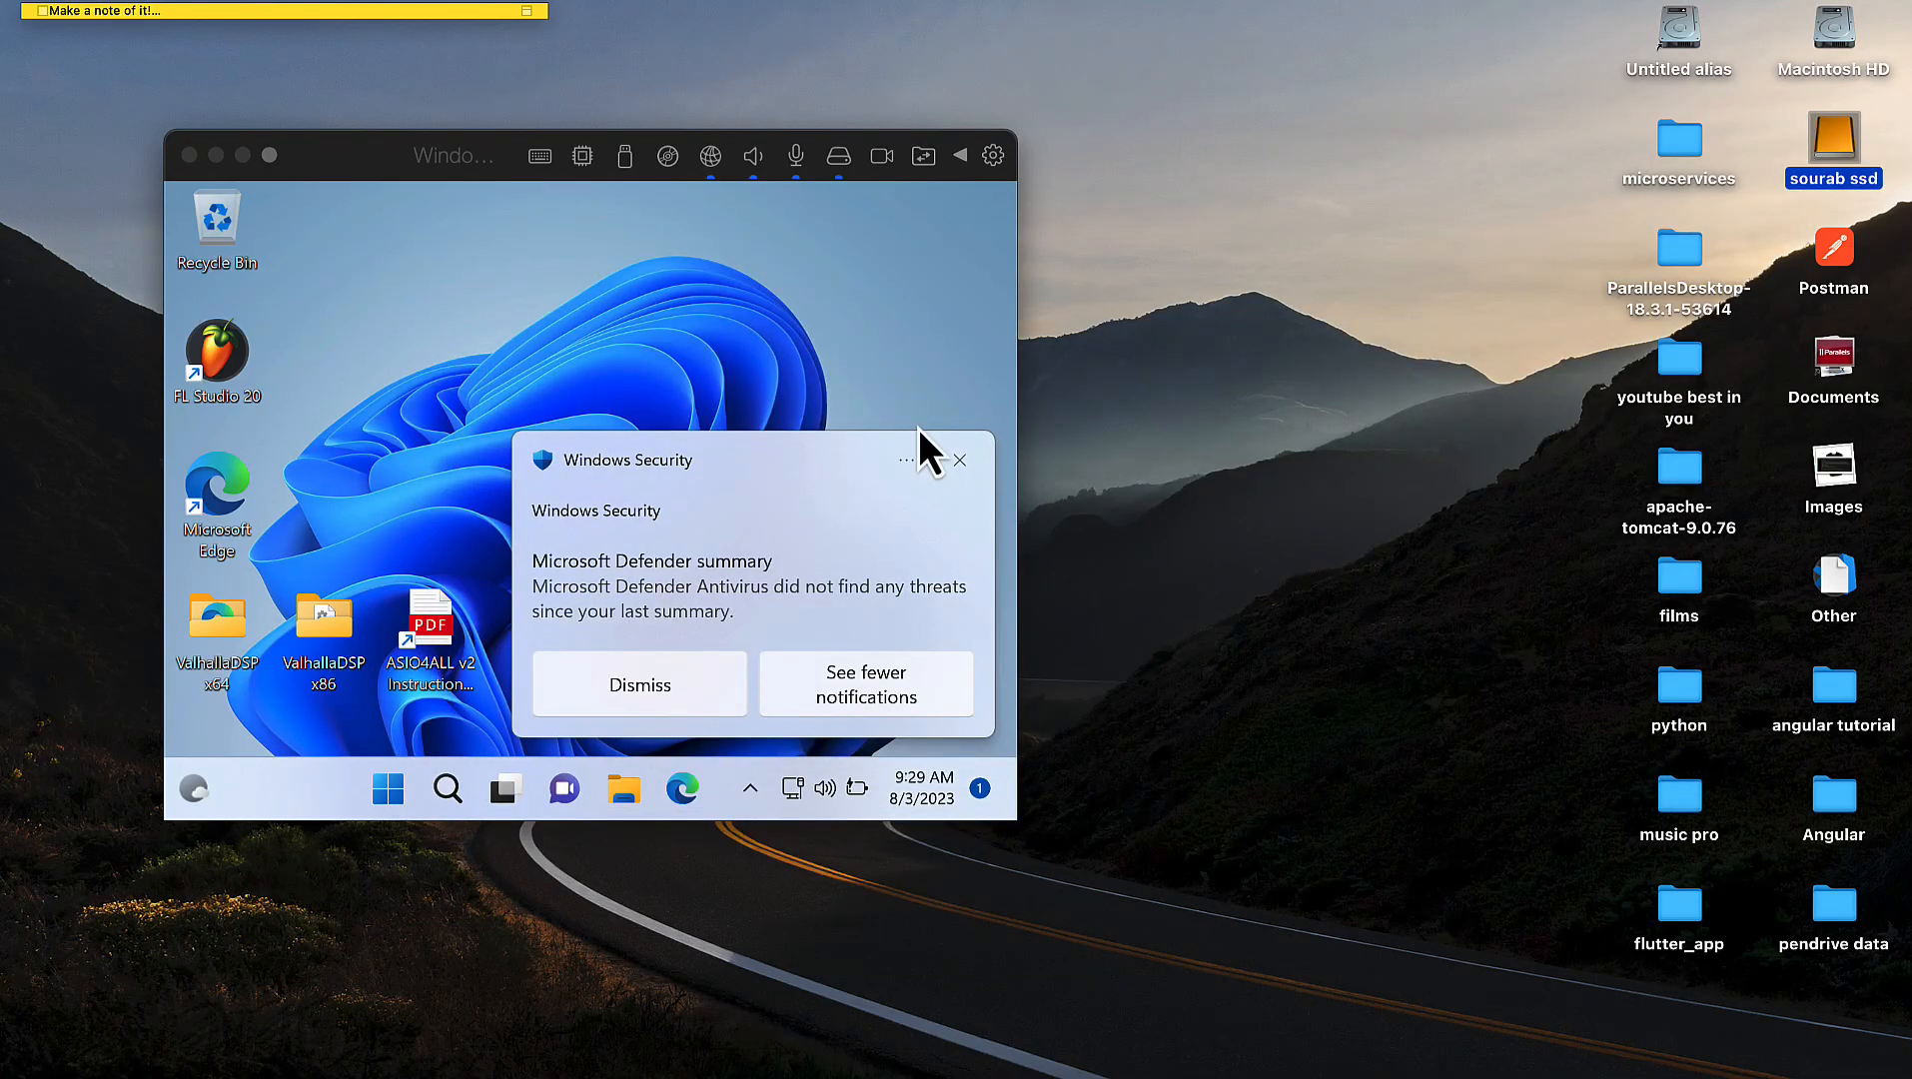